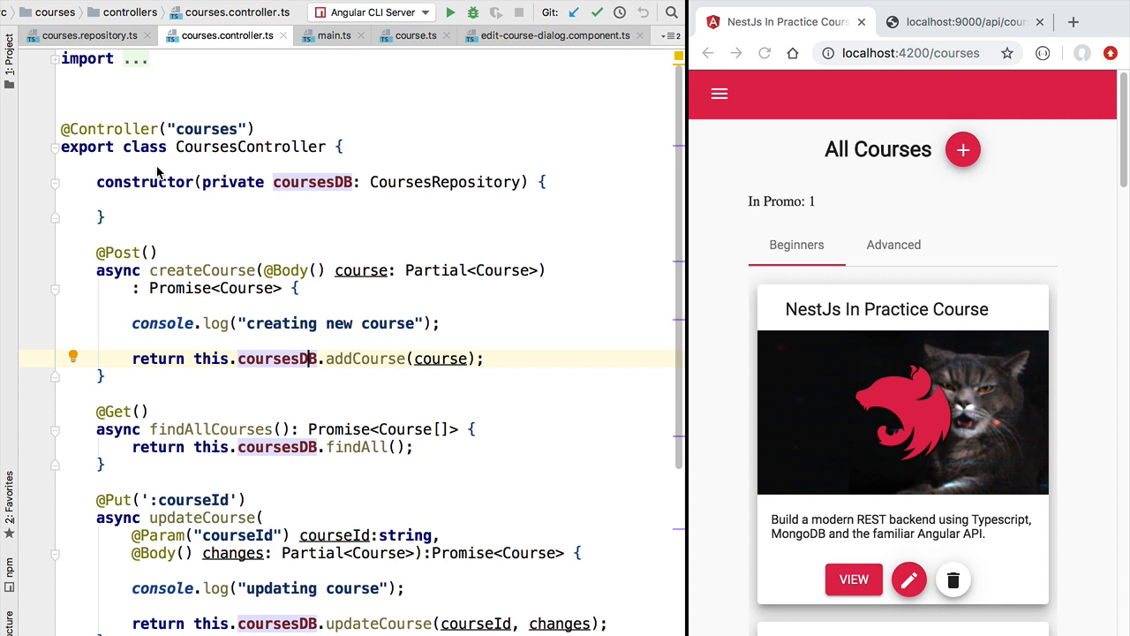
Review the updateCourse method signature, its courseId parameter and Partial<Course> changes body
scroll(down, 3)
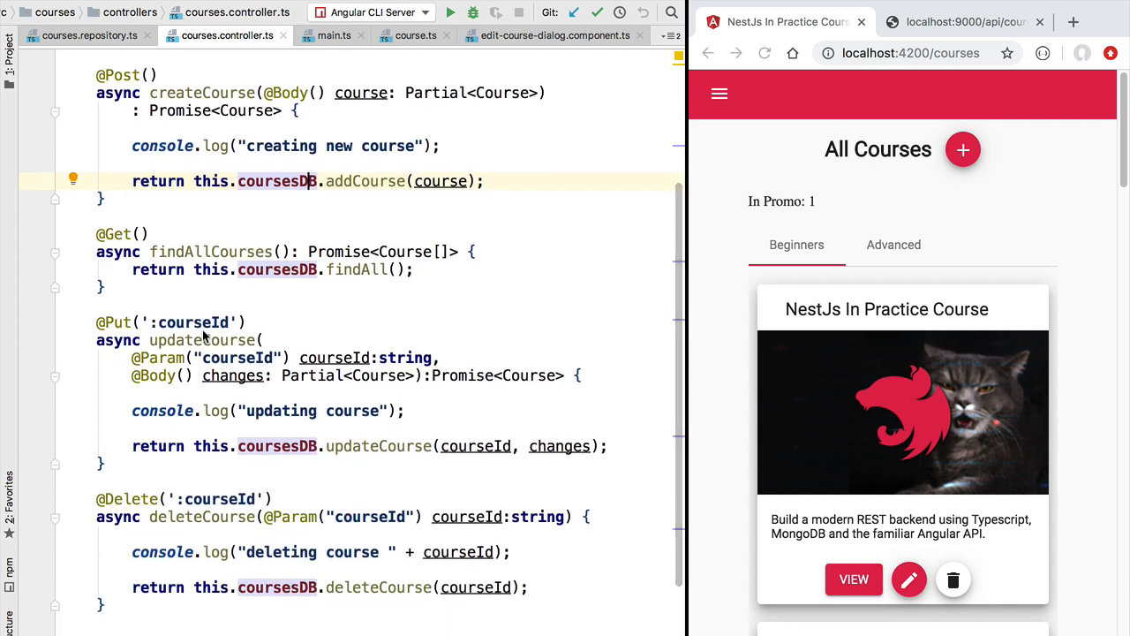
double_click(202, 340)
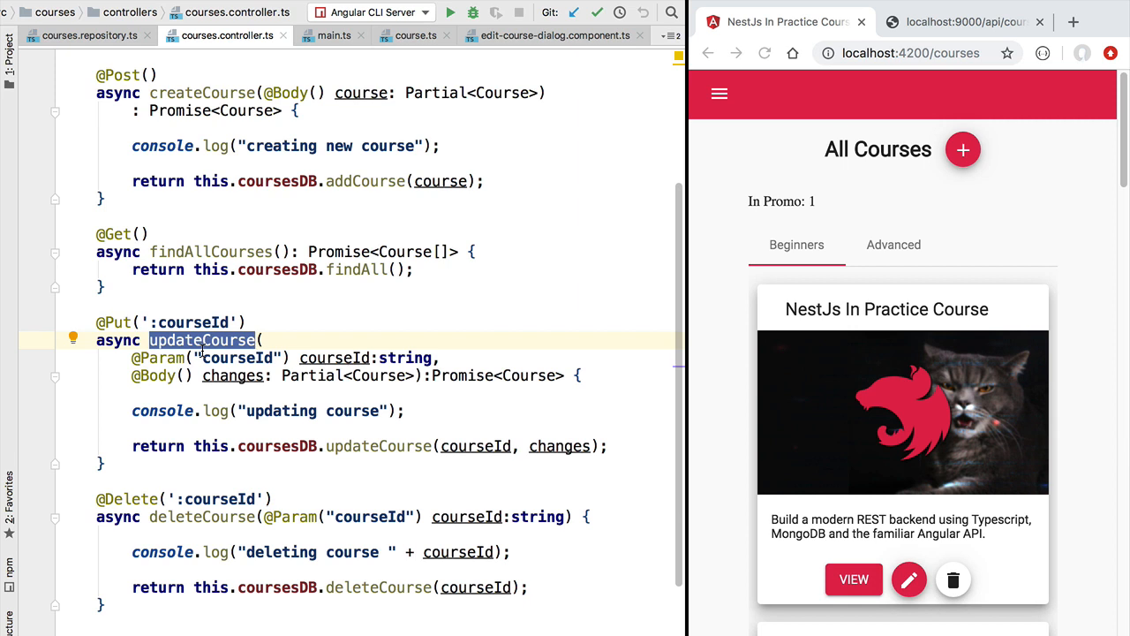
double_click(334, 357)
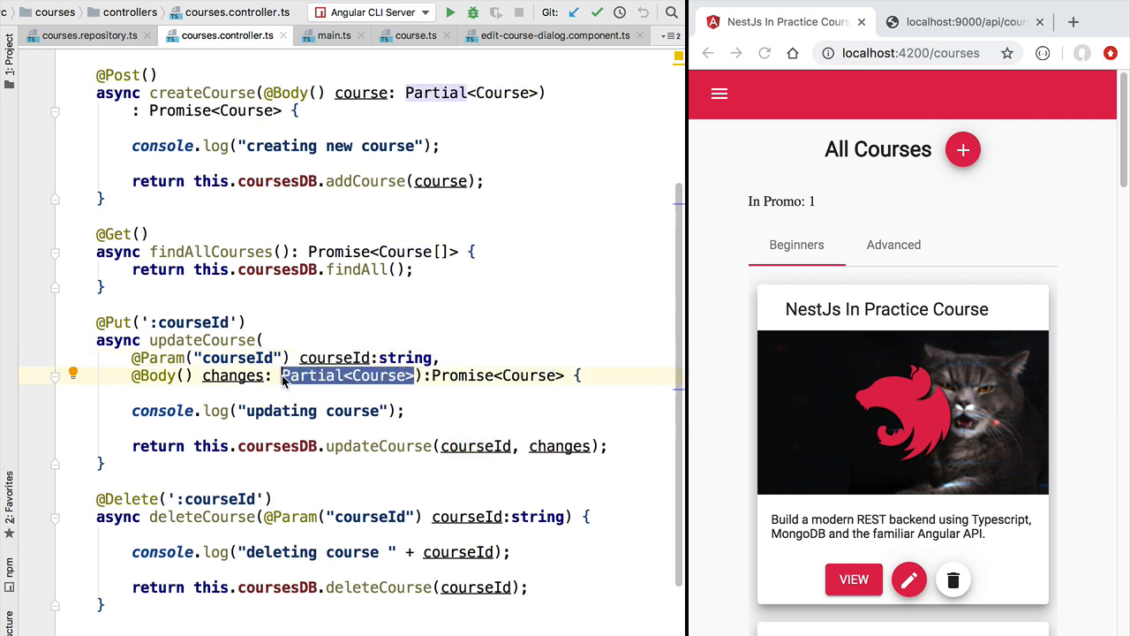
double_click(202, 339)
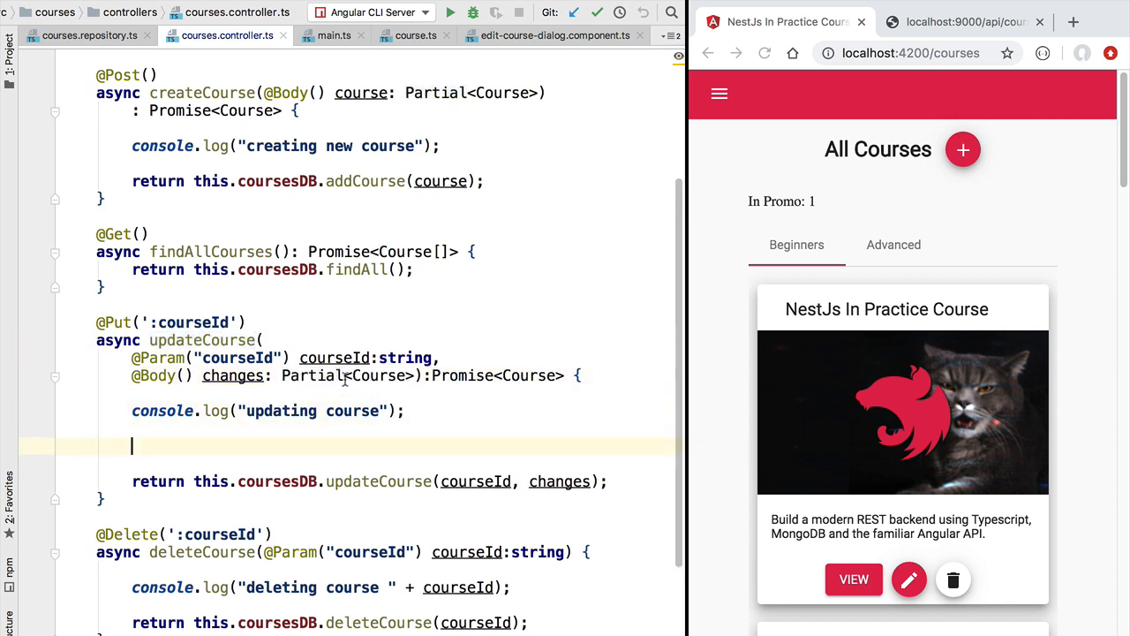
double_click(353, 375)
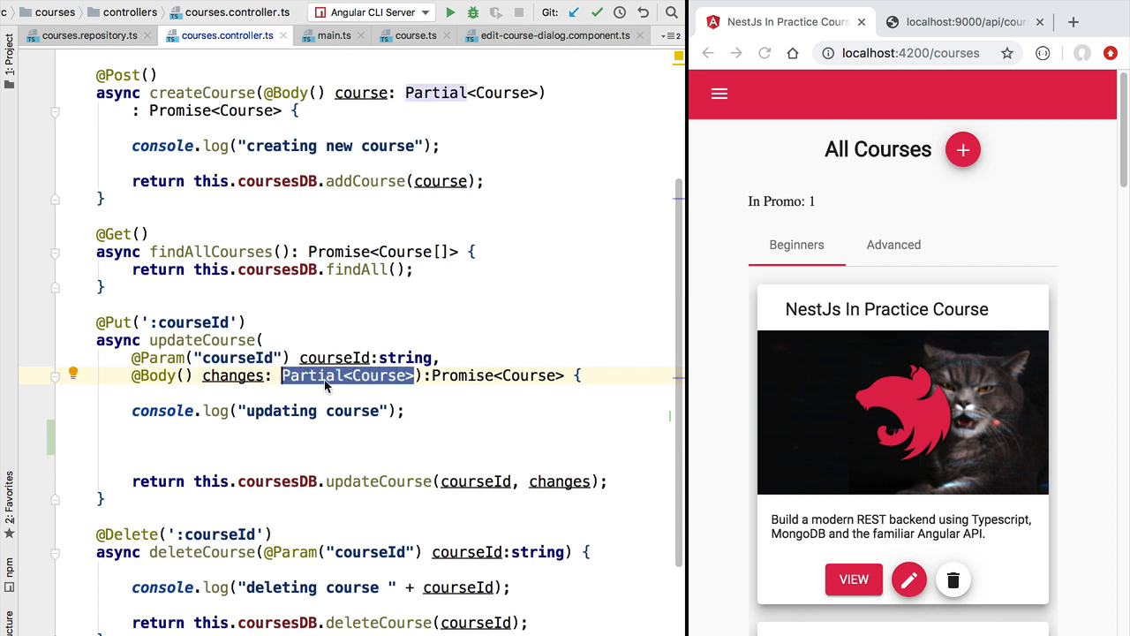
double_click(334, 357)
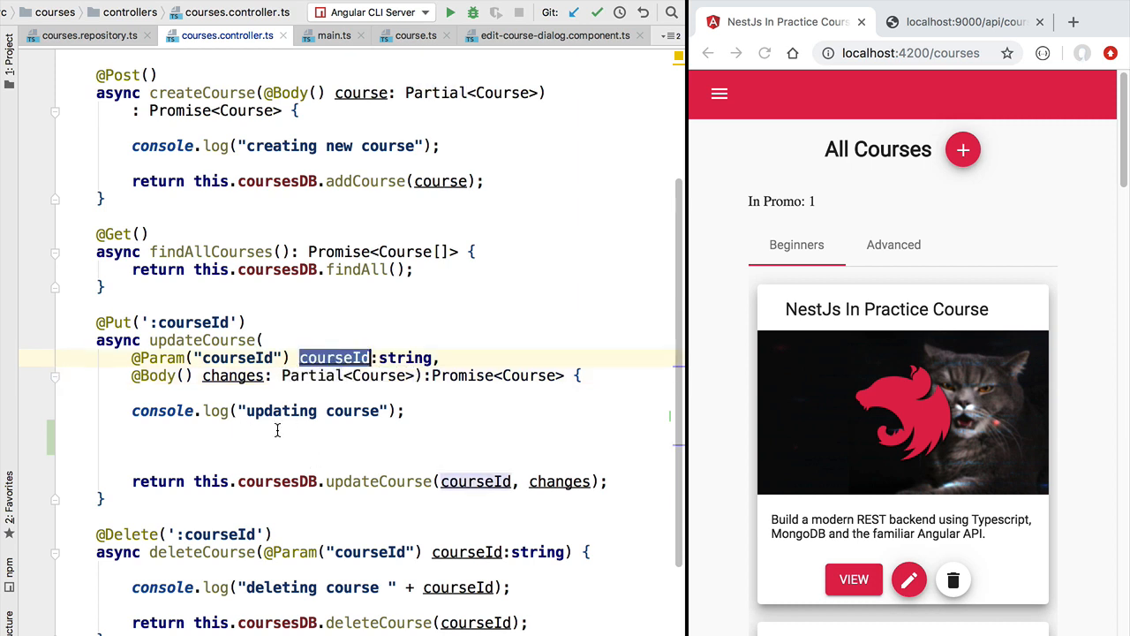
mouse_move(346, 450)
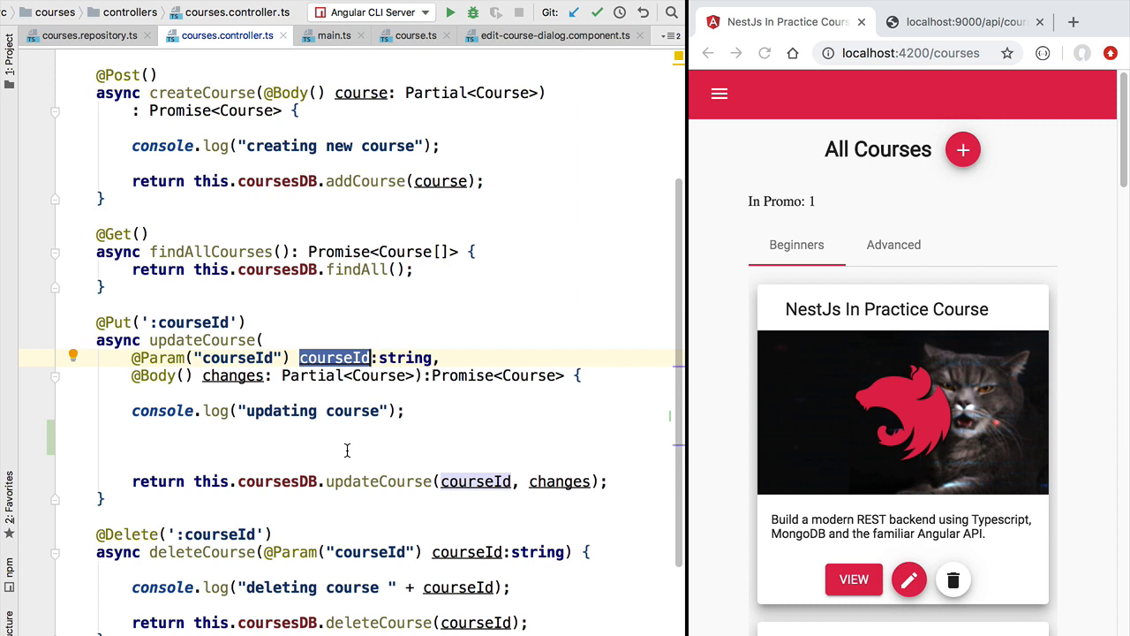
Place the cursor on a blank line after console.log("updating course") in updateCourse
click(138, 449)
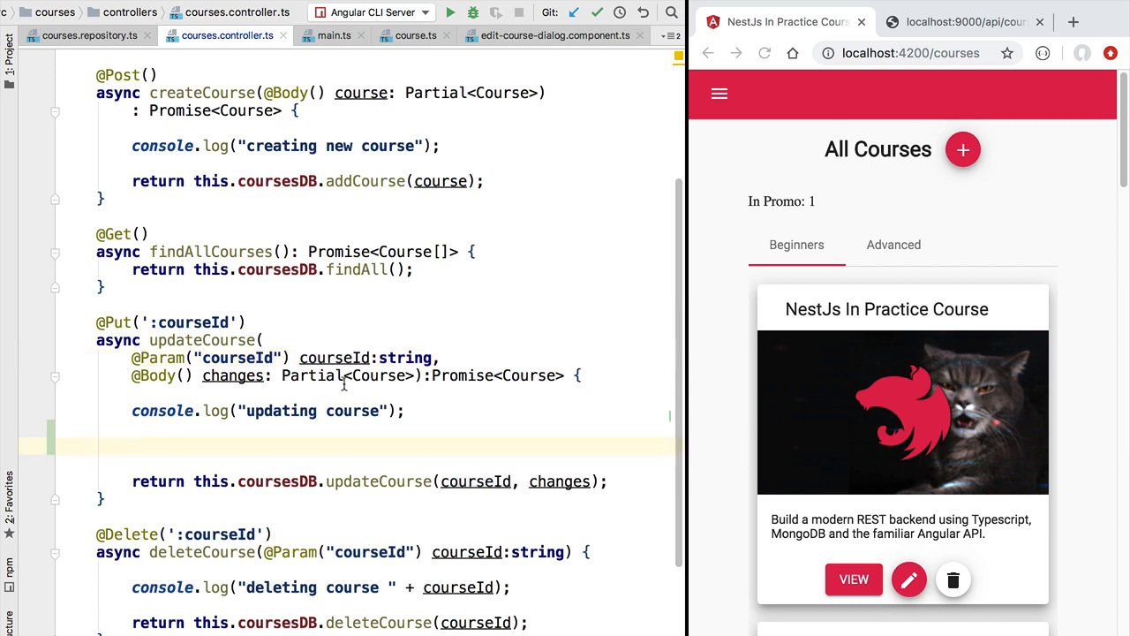
double_click(233, 375)
text(if )())
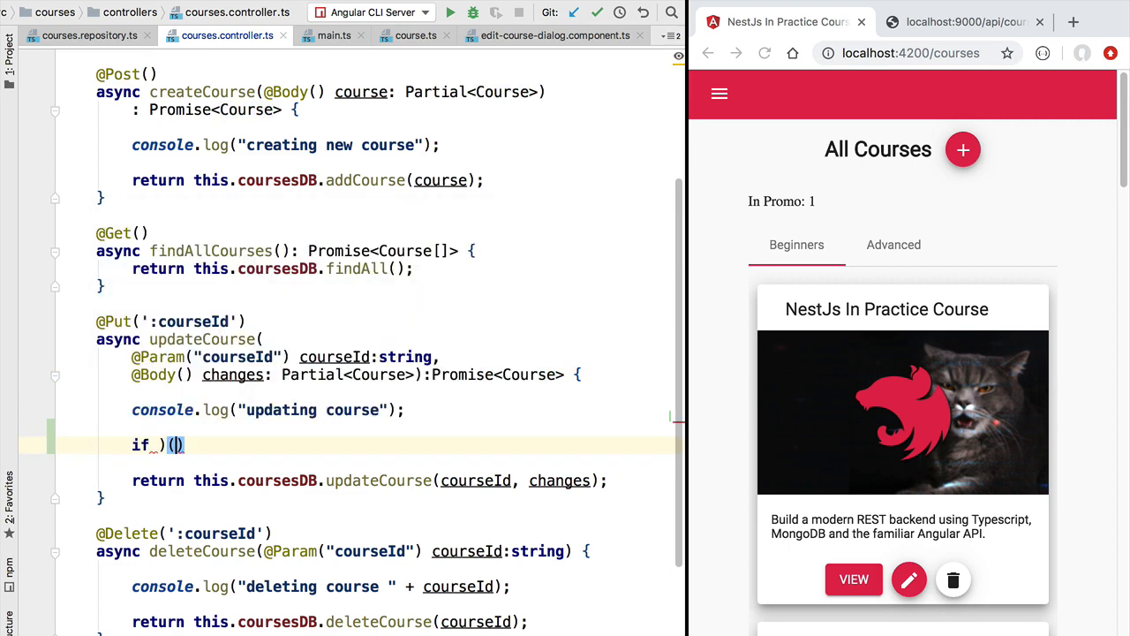
Add if (changes._id) { throw new HttpException("Can't update course id", 400); } to updateCourse
text({)
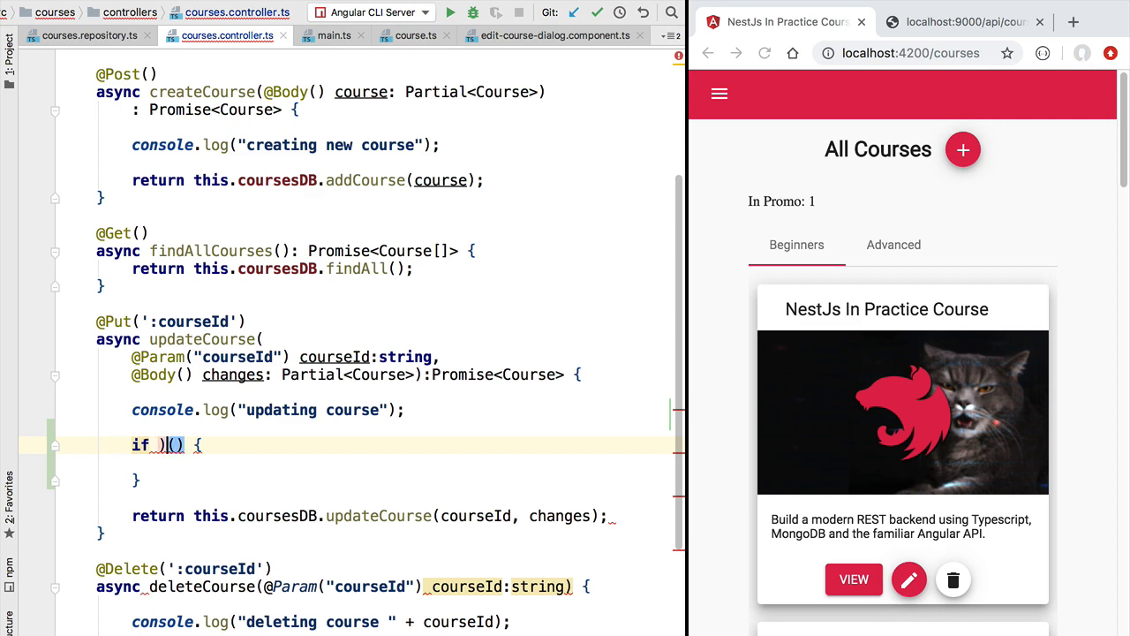
text(changes._id)
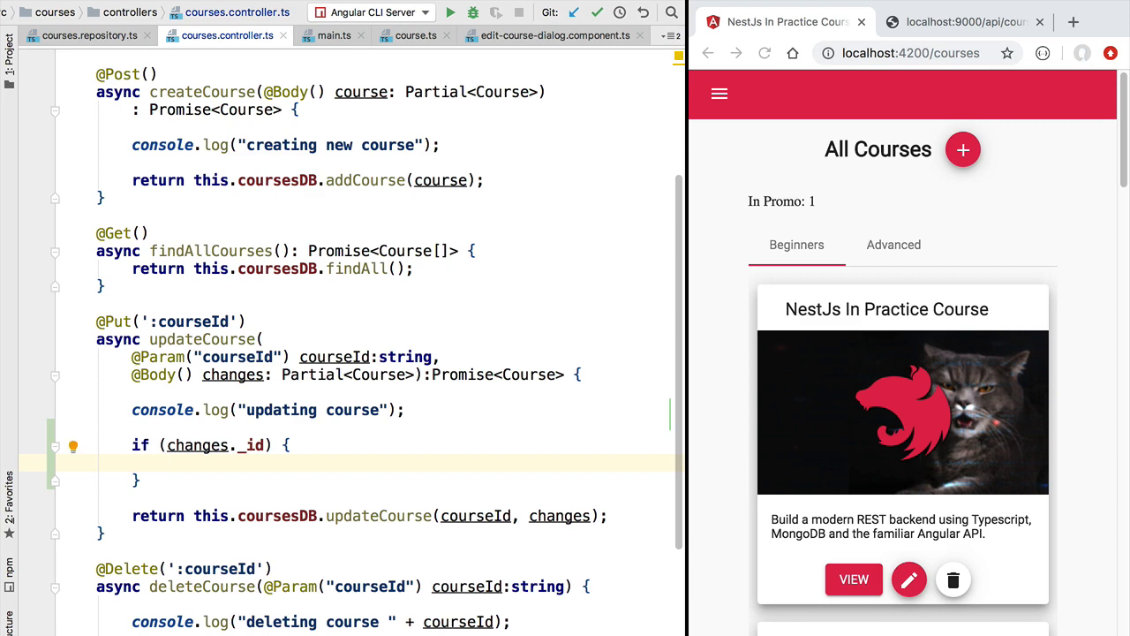
text(throw)
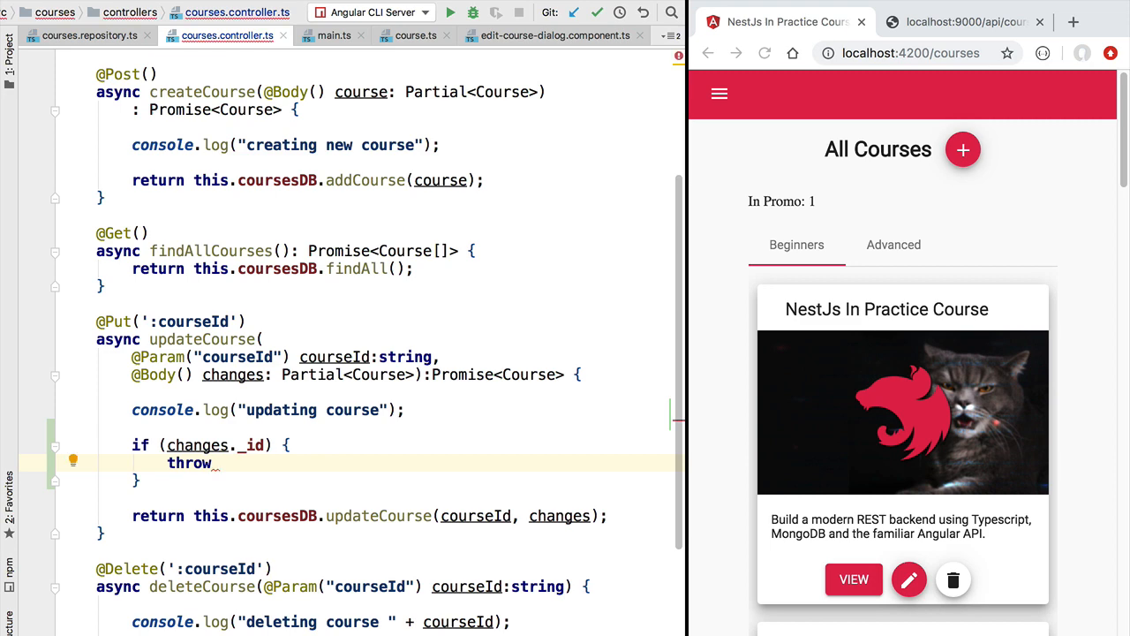
text(new)
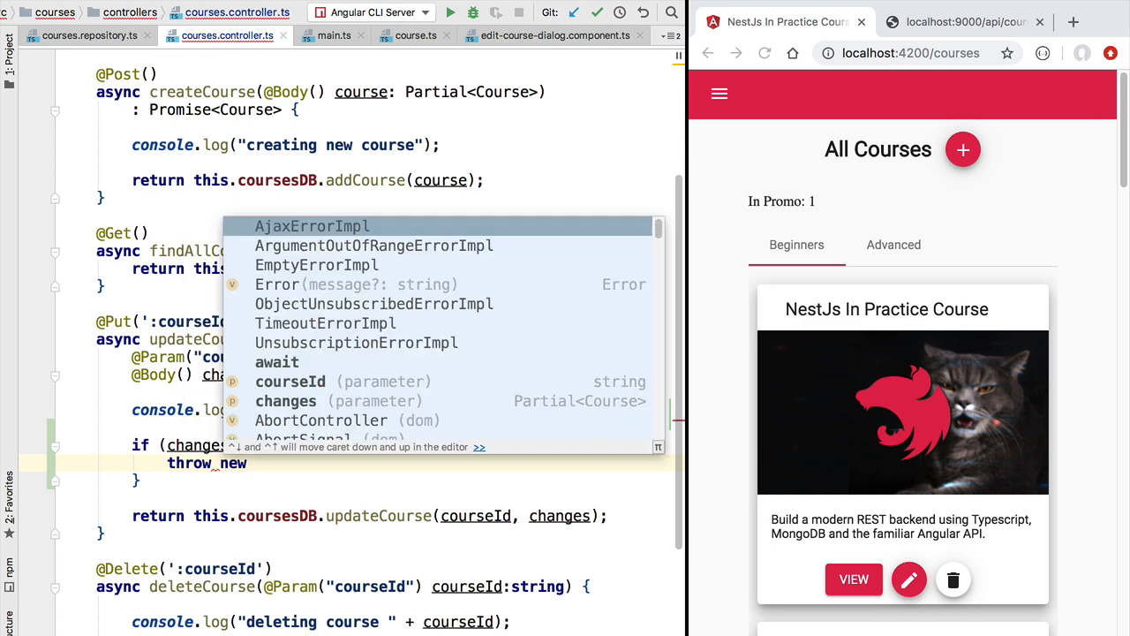
text(HttpException()
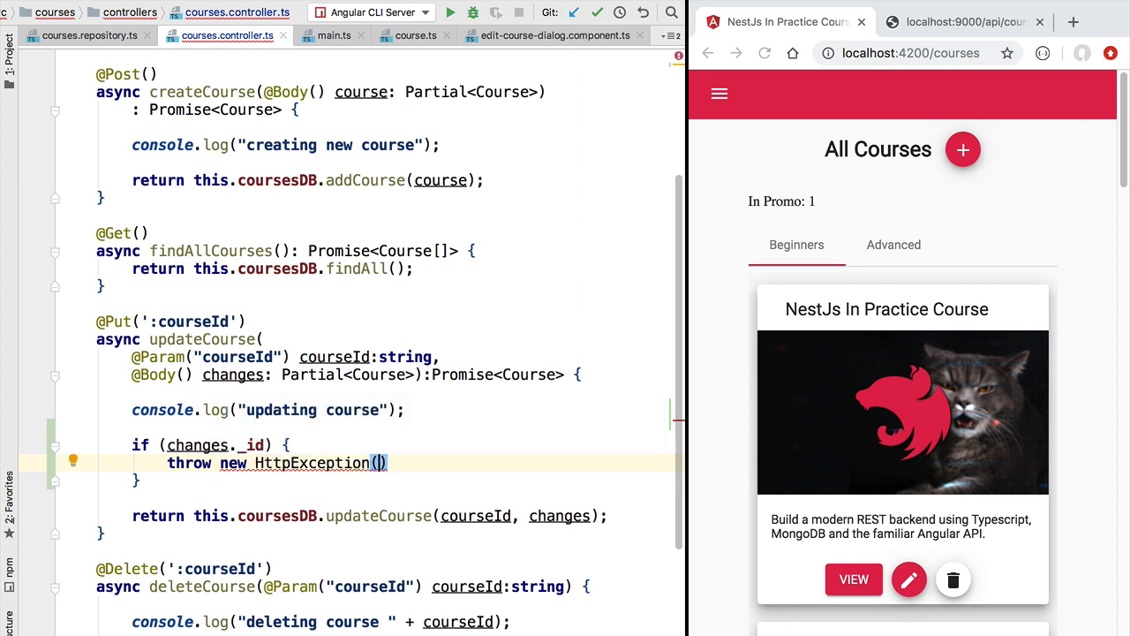
text(;)
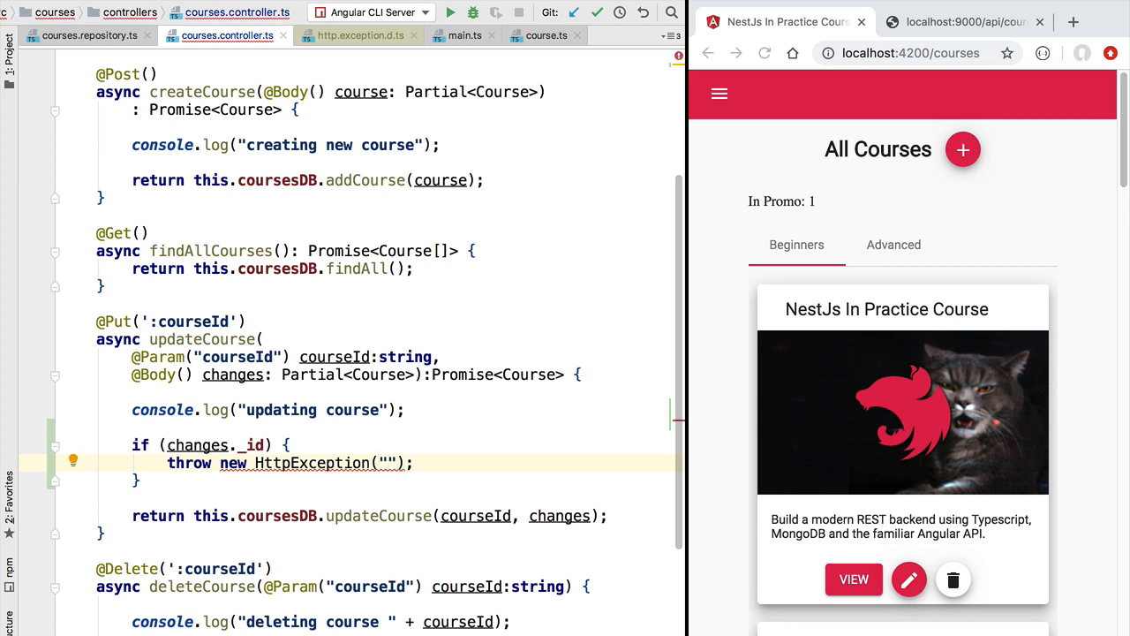
text(Can't update course id)
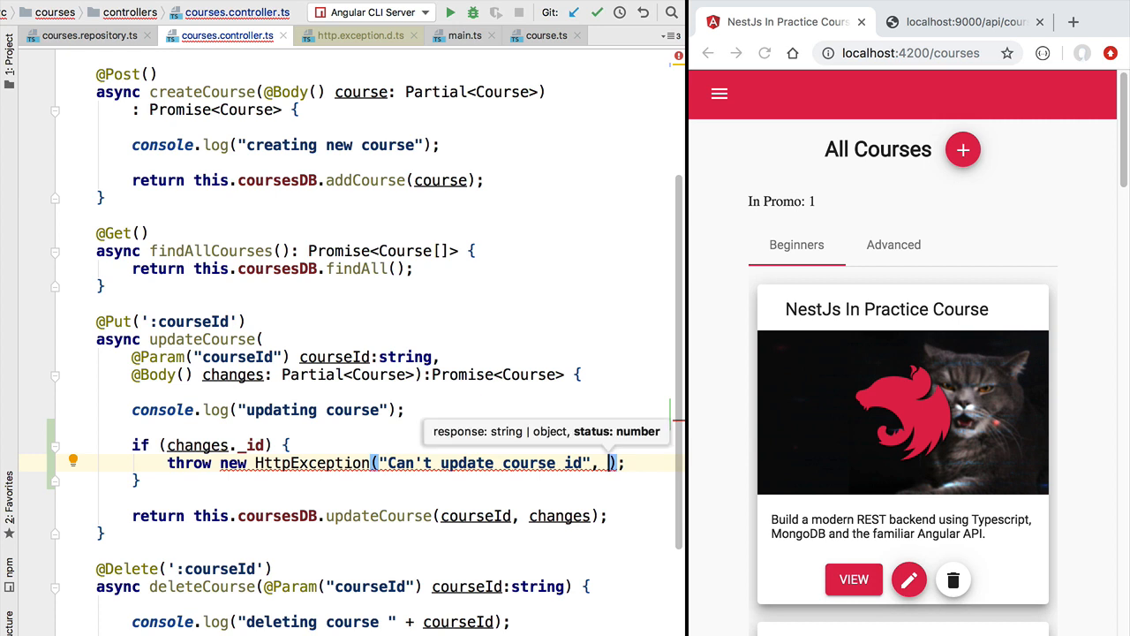
text(400)
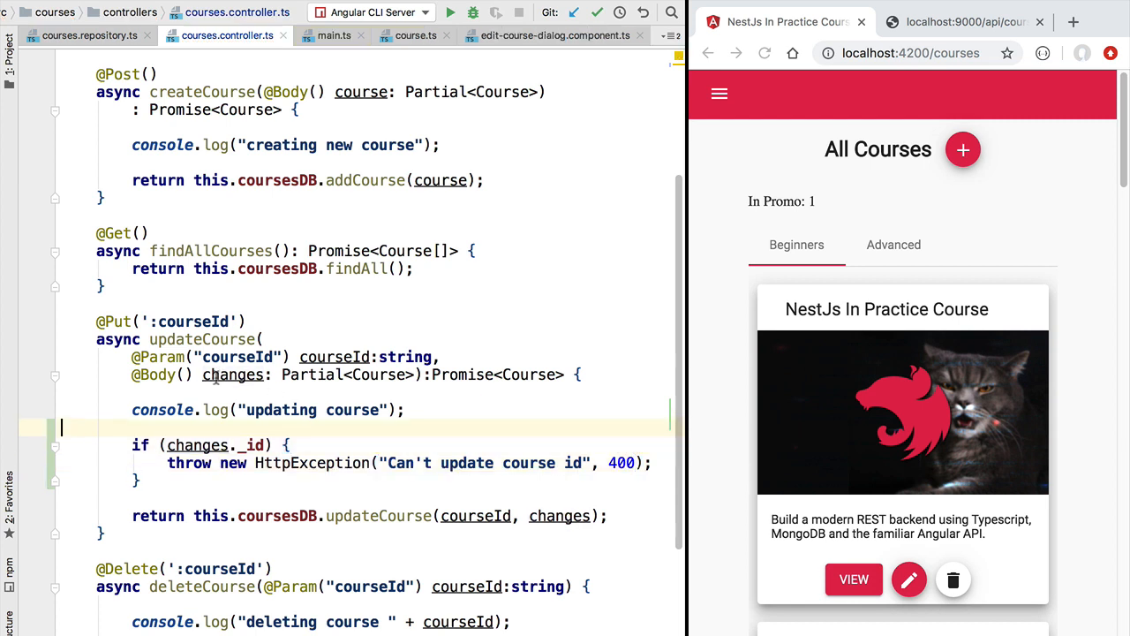
Review the changes._id condition, the HttpException throw and the repository update return
double_click(212, 446)
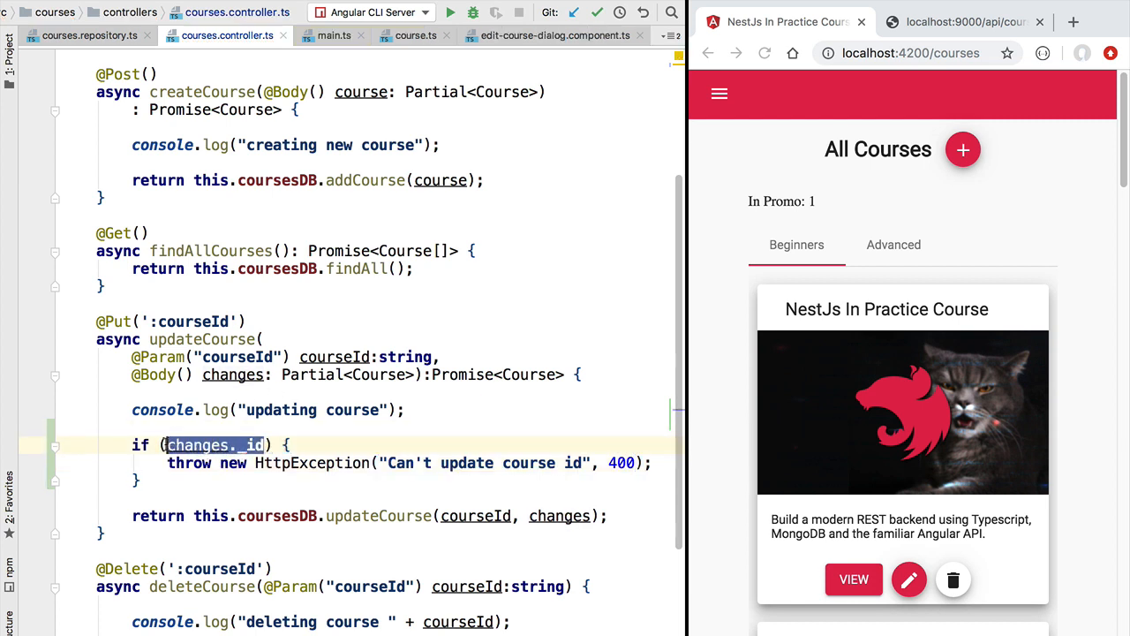
double_click(311, 463)
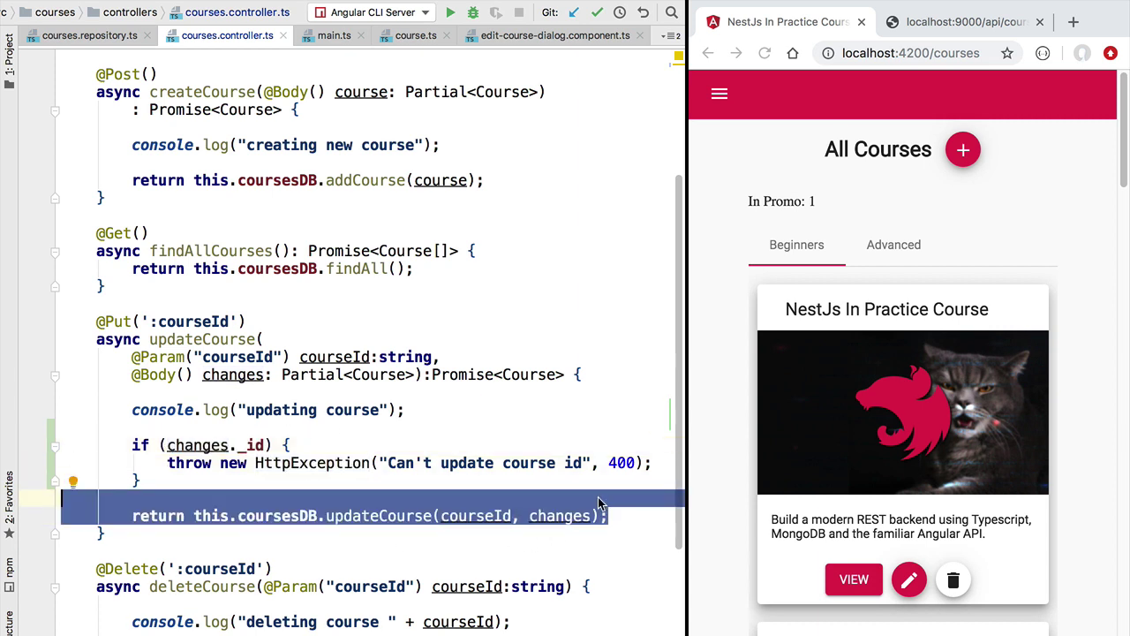
double_click(310, 463)
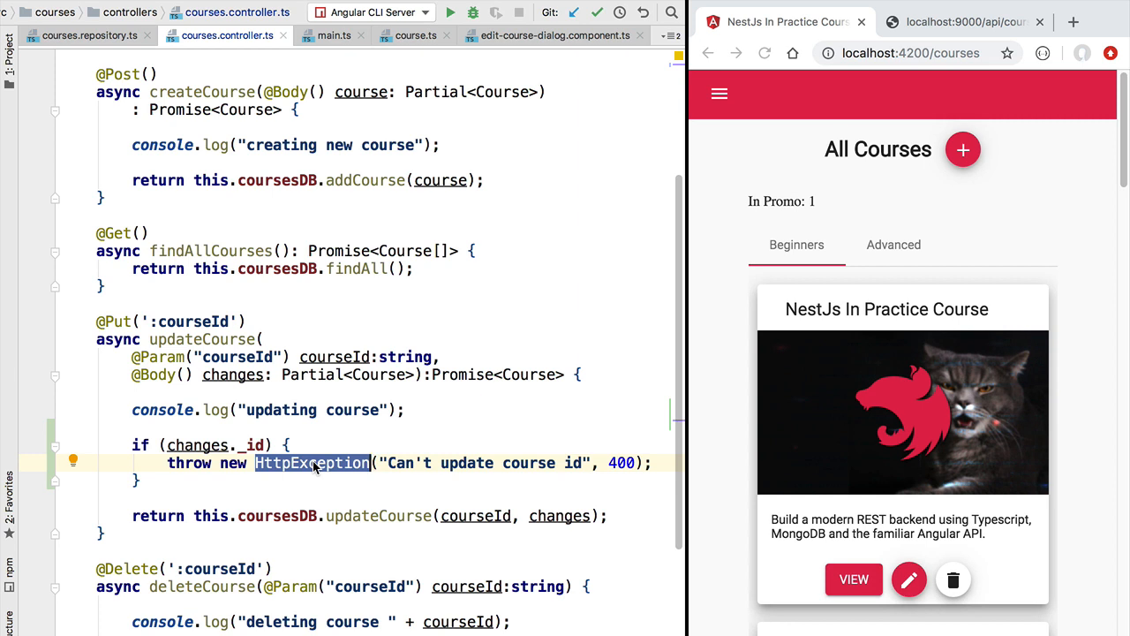
click(286, 445)
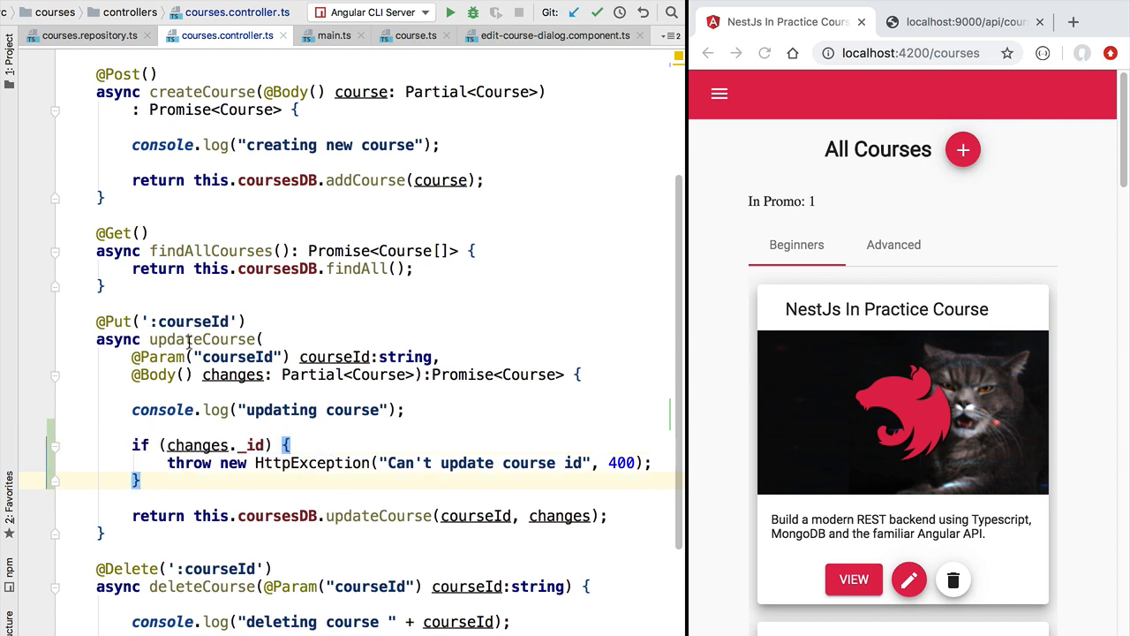
double_click(202, 340)
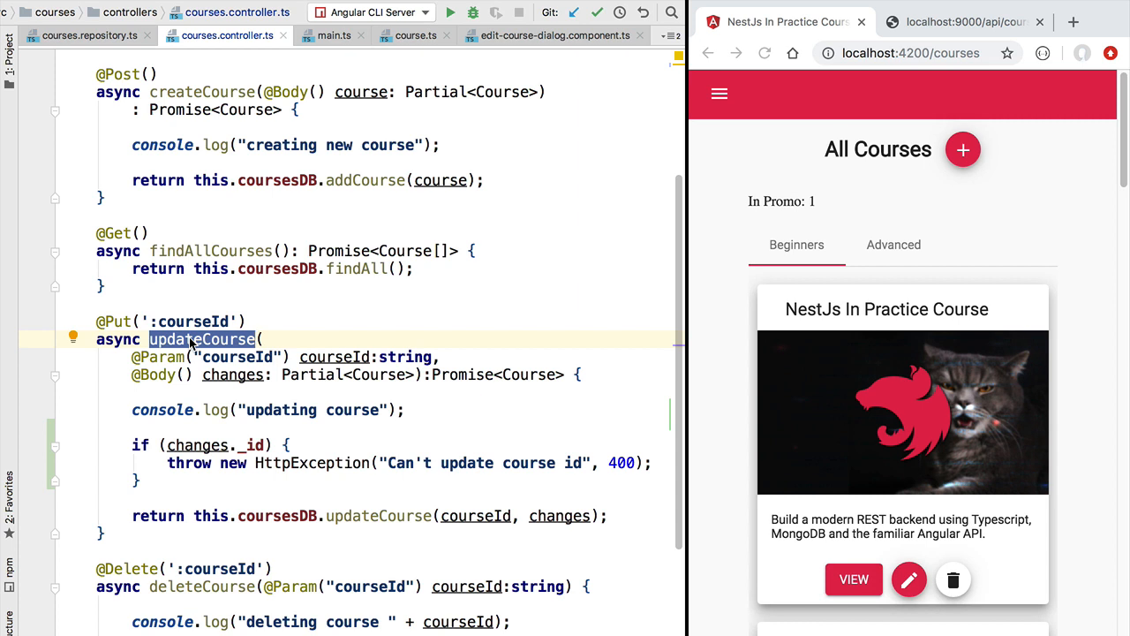
mouse_move(823, 309)
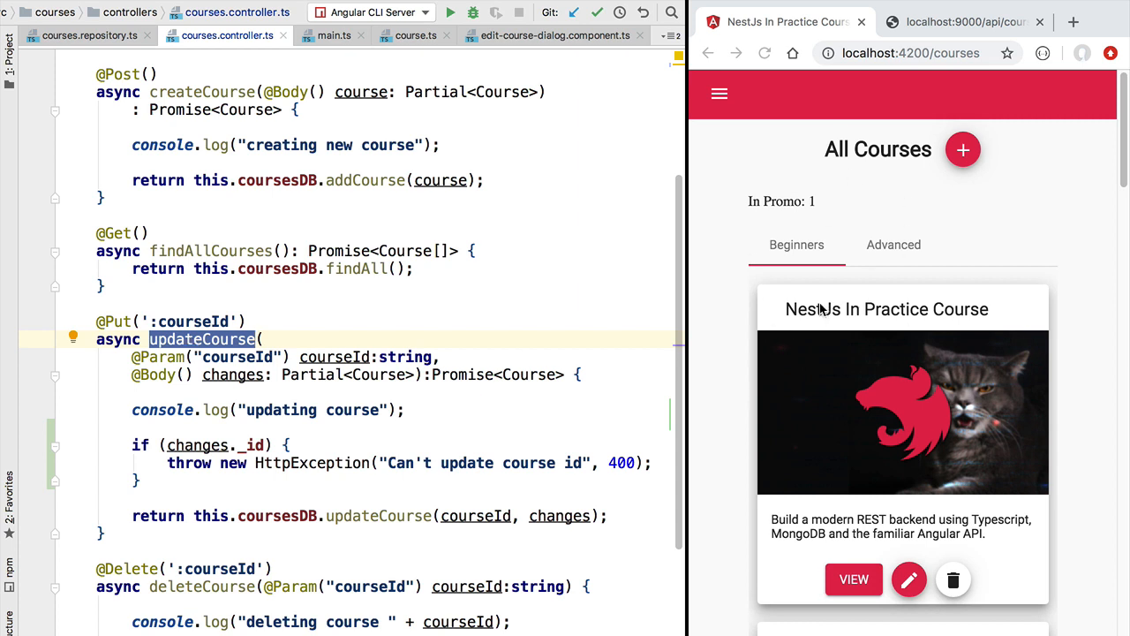
mouse_move(905, 591)
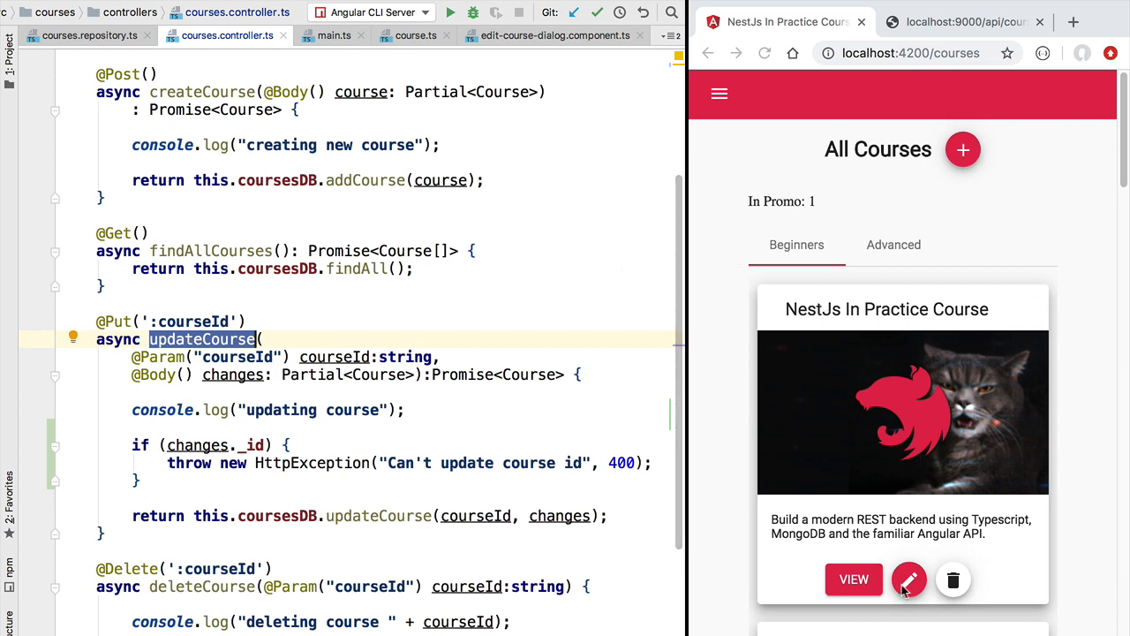
click(910, 579)
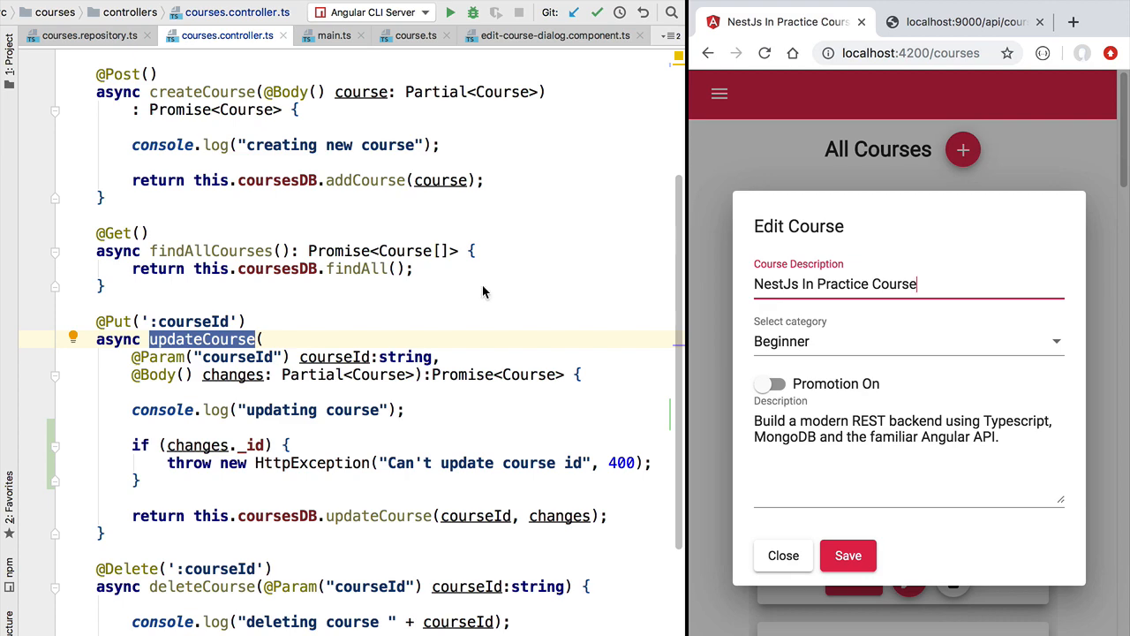
mouse_move(314, 446)
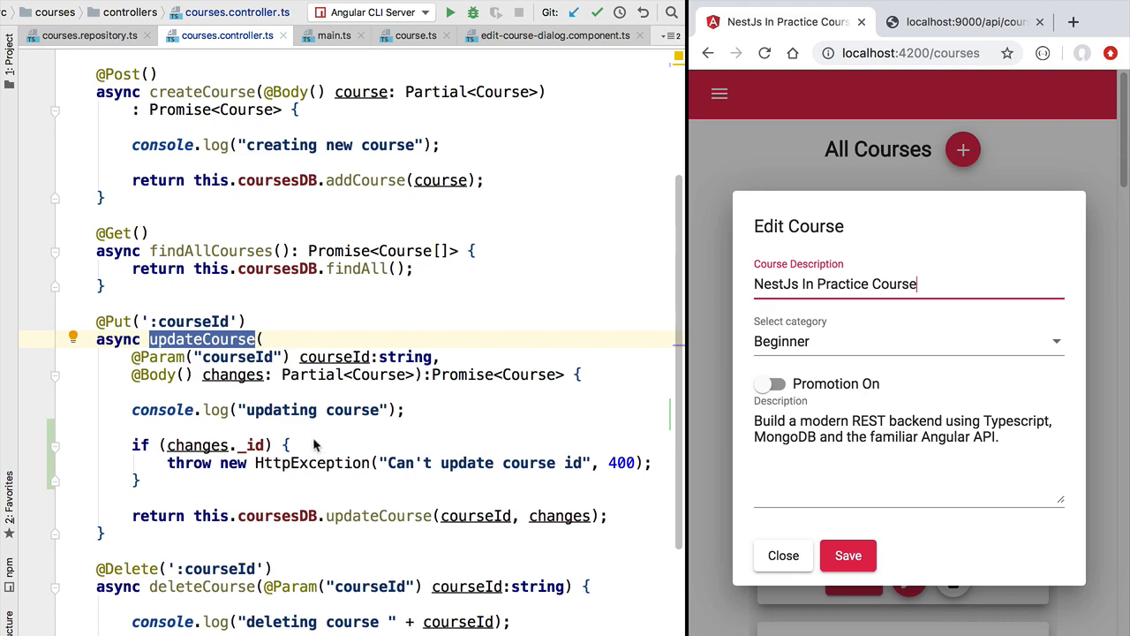
click(556, 36)
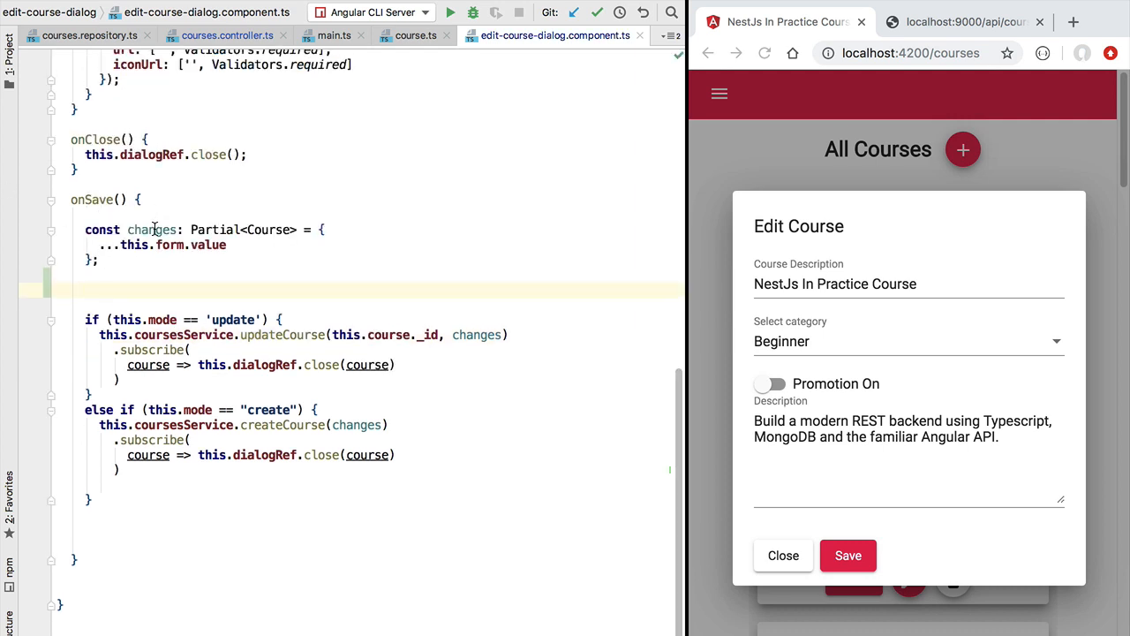
In the edit dialog's onSave, add changes._id = "1" after the changes object is built
double_click(152, 229)
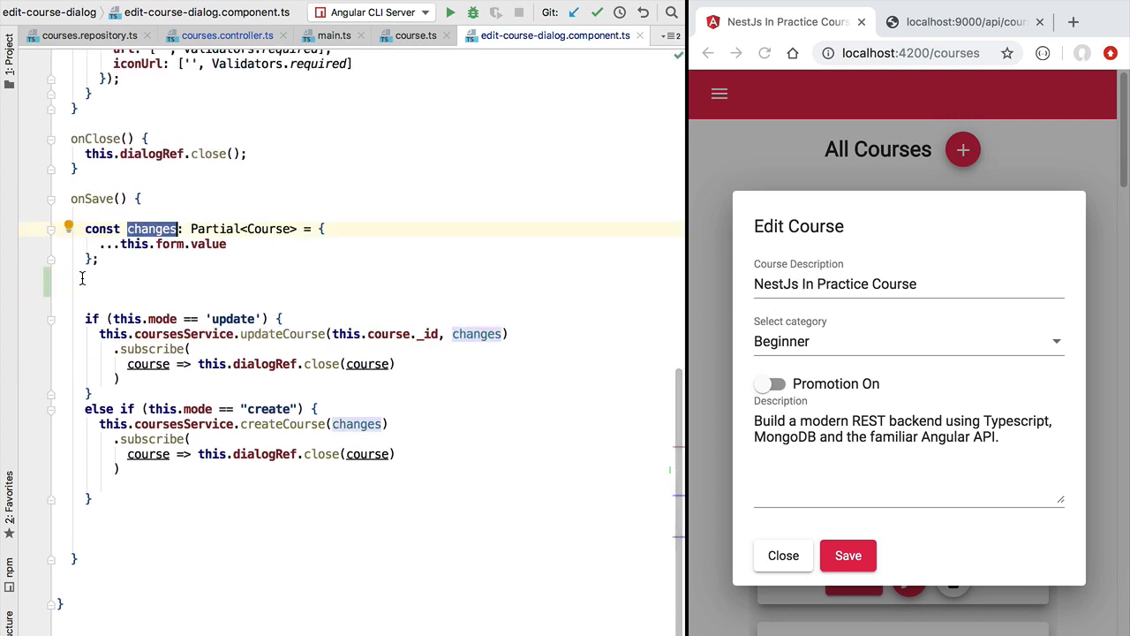
text(changes._id = "1";)
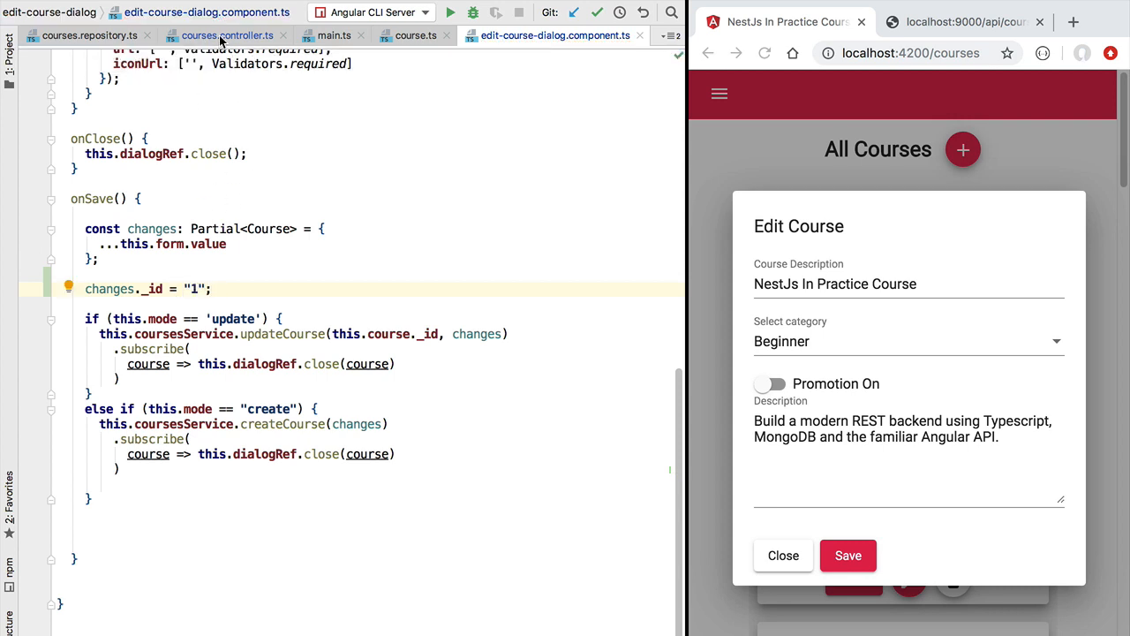
click(228, 36)
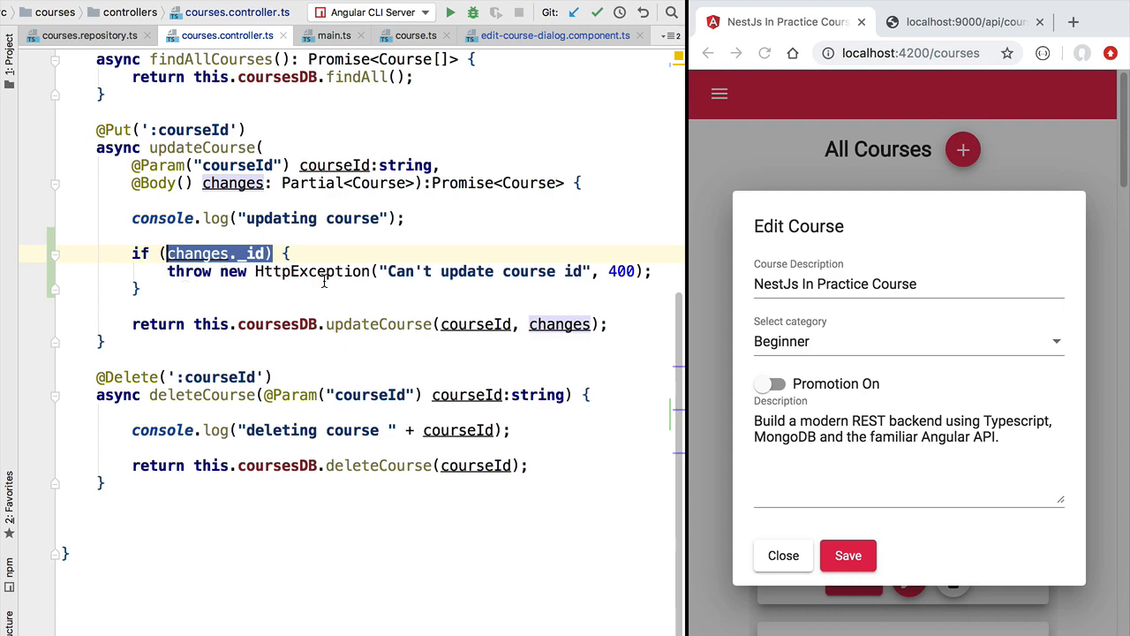
click(555, 36)
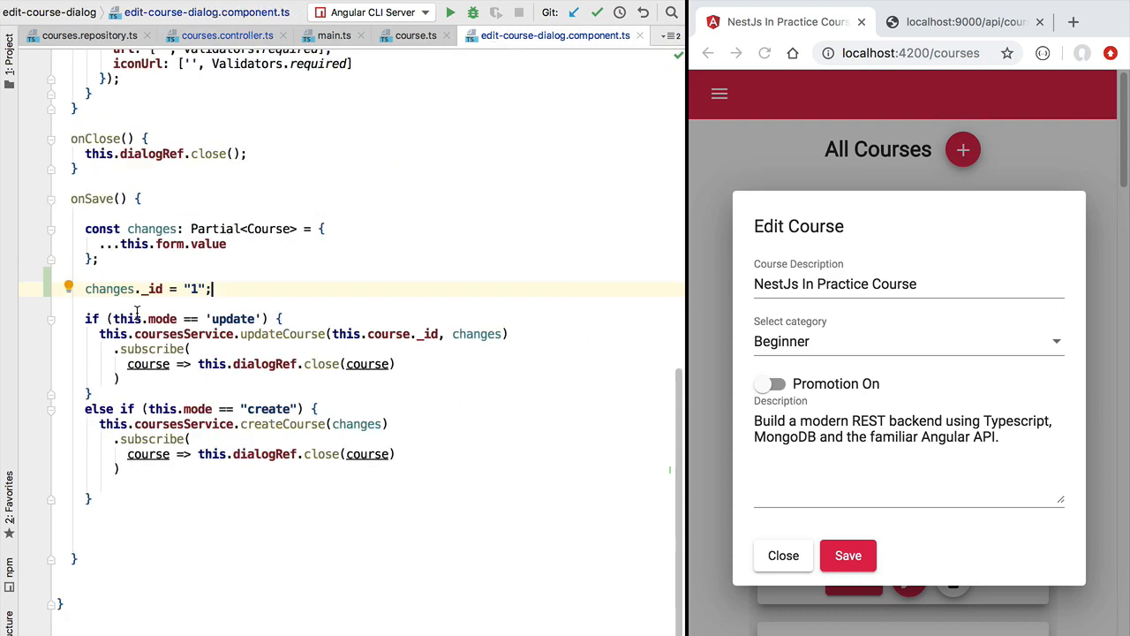
Mark the forced _id line with the comment //TODO simulated bug
text(//TODO)
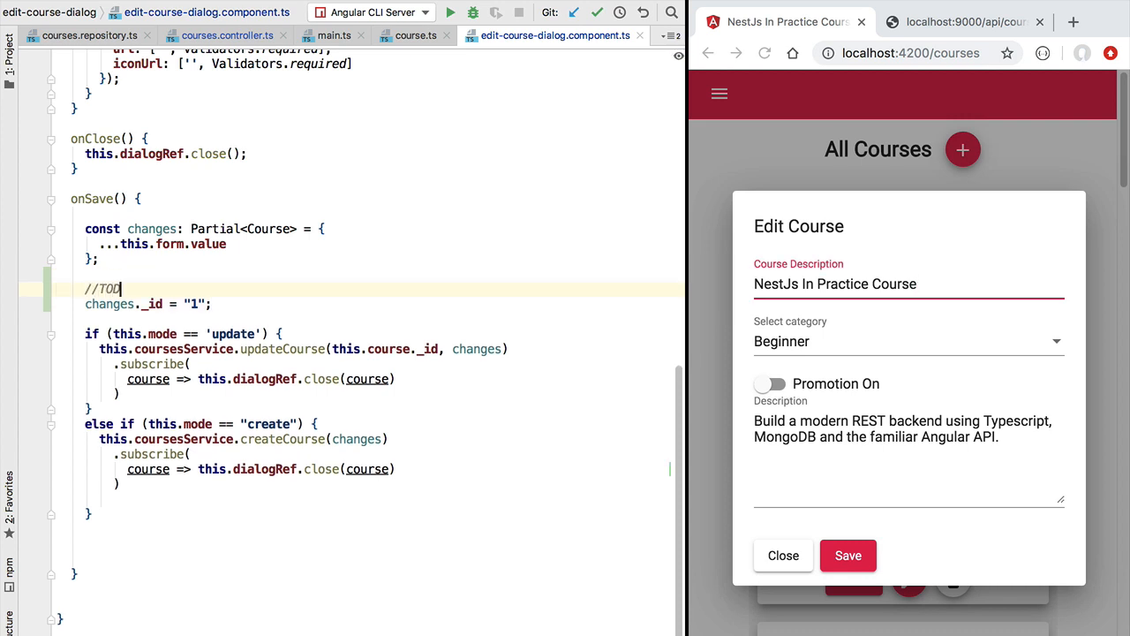
text(O)
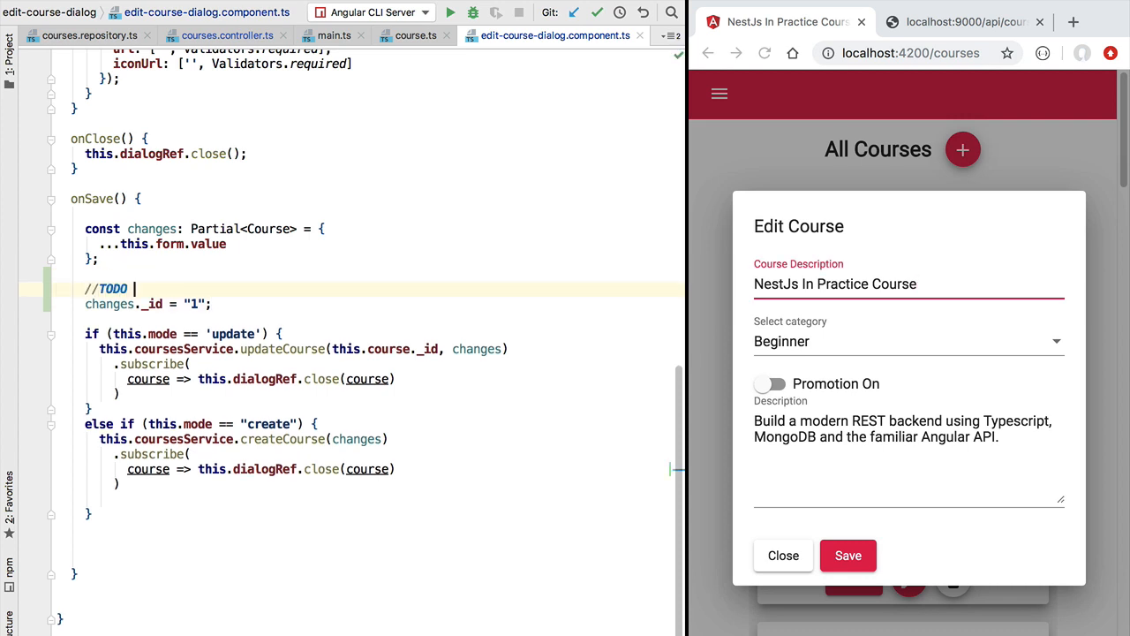
text(simu)
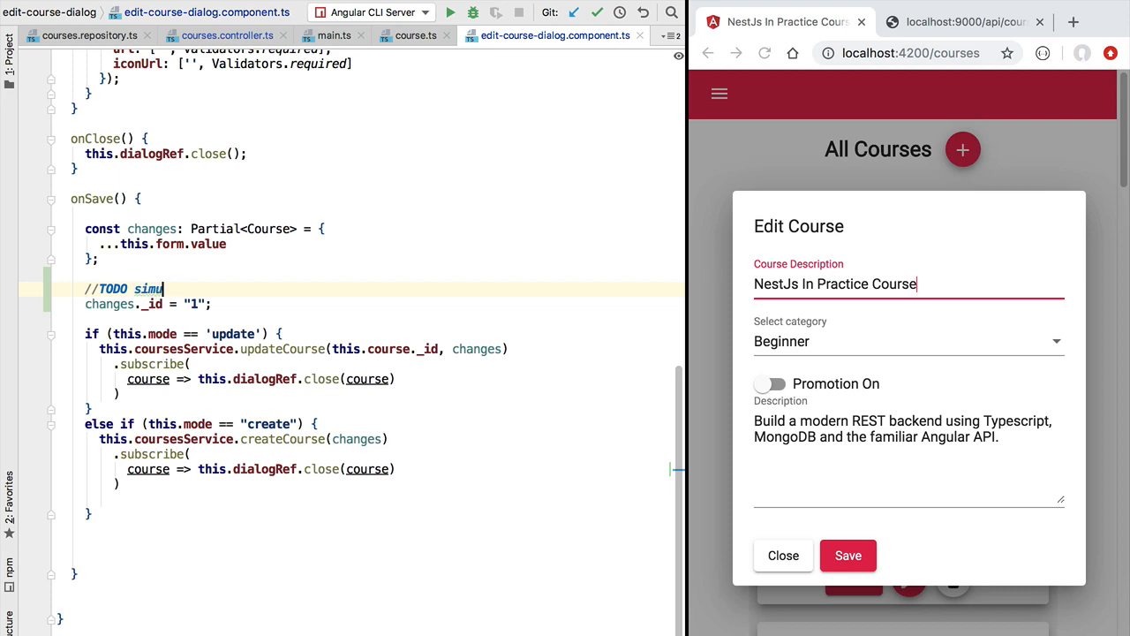
text(lated bug)
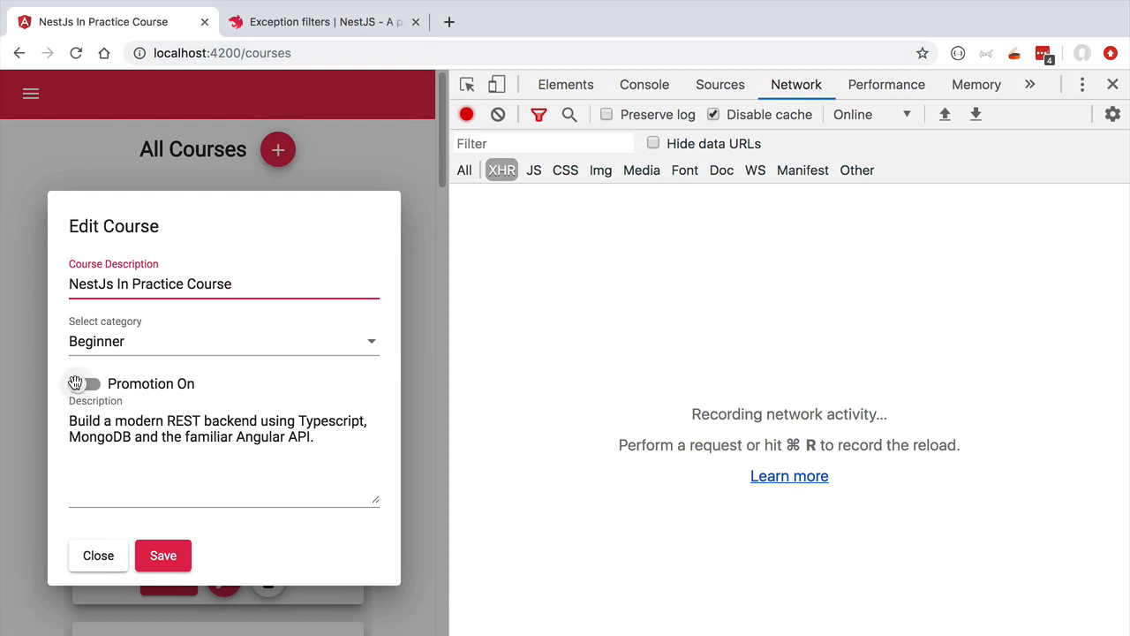
Toggle Promotion on, save the course, and inspect the failed PUT request's 400 response in DevTools
click(85, 383)
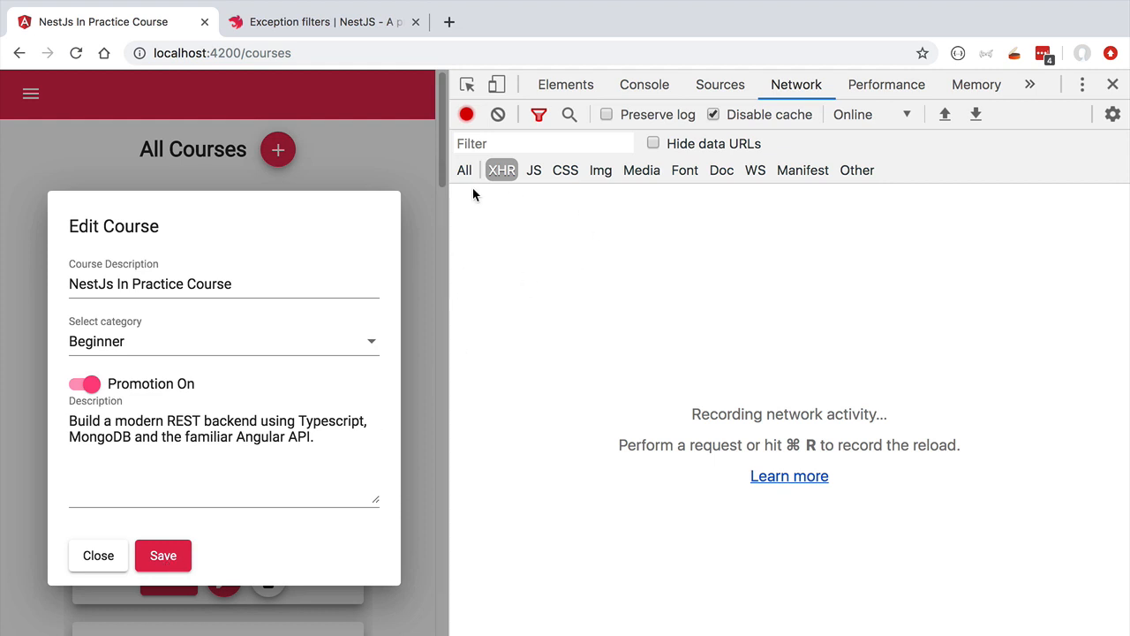
click(163, 555)
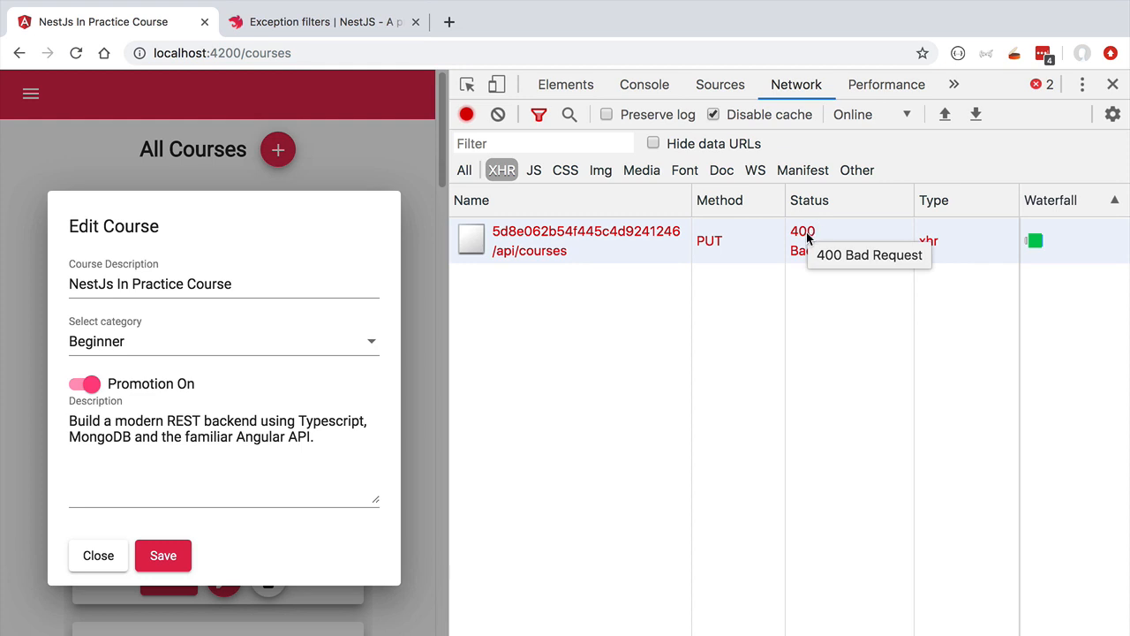
mouse_move(530, 251)
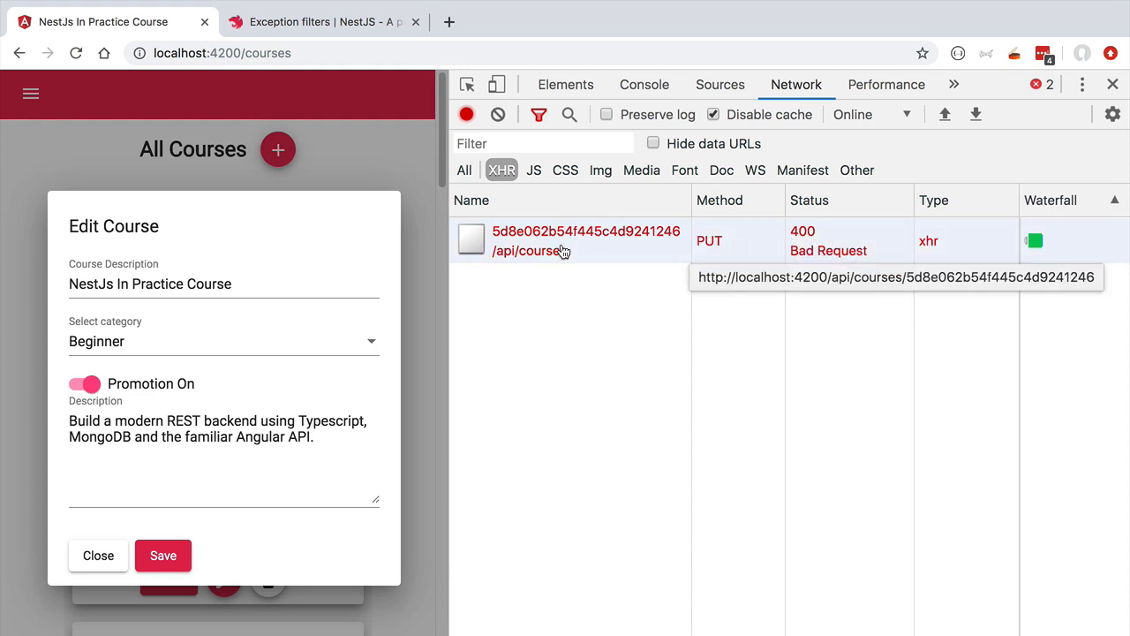
click(565, 240)
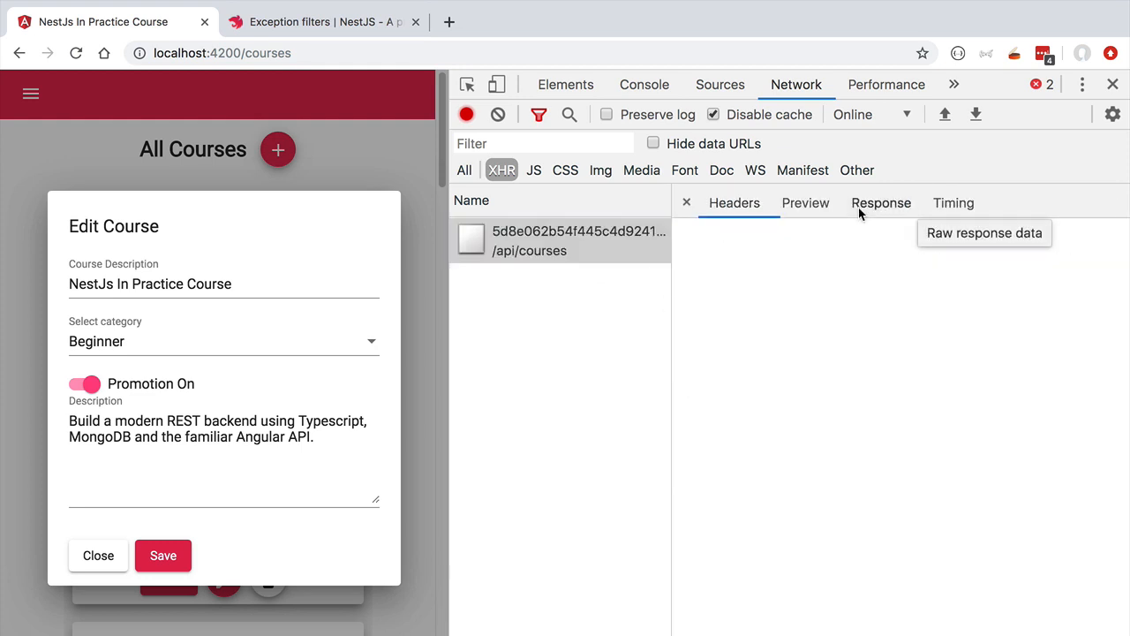
click(880, 201)
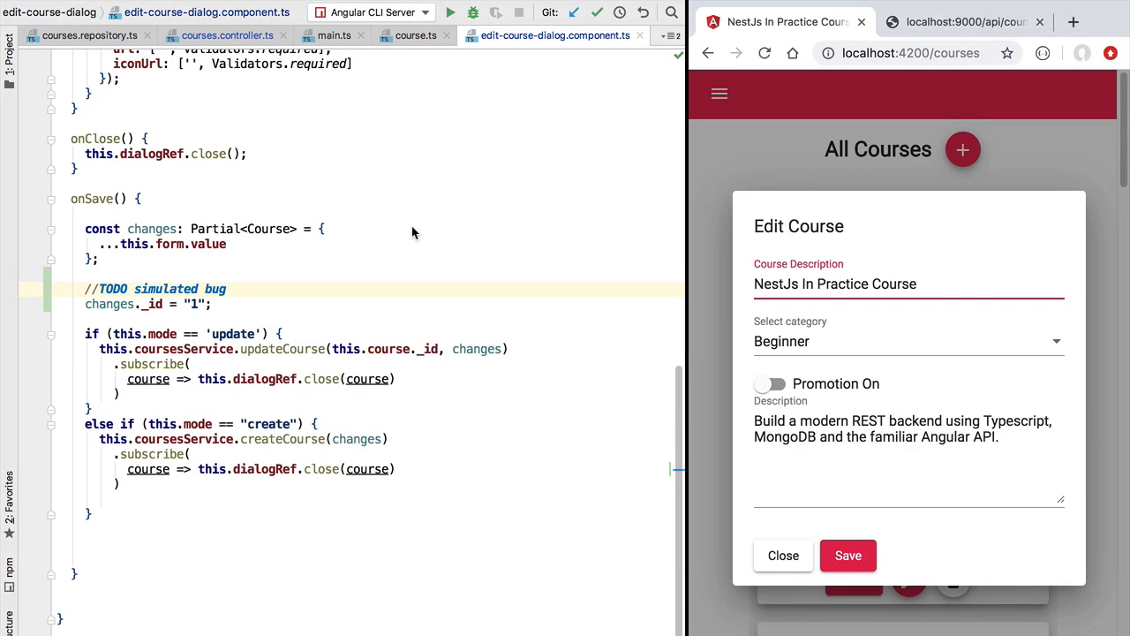
Return to courses.controller.ts and review the _id guard's HttpException with status 400
click(228, 36)
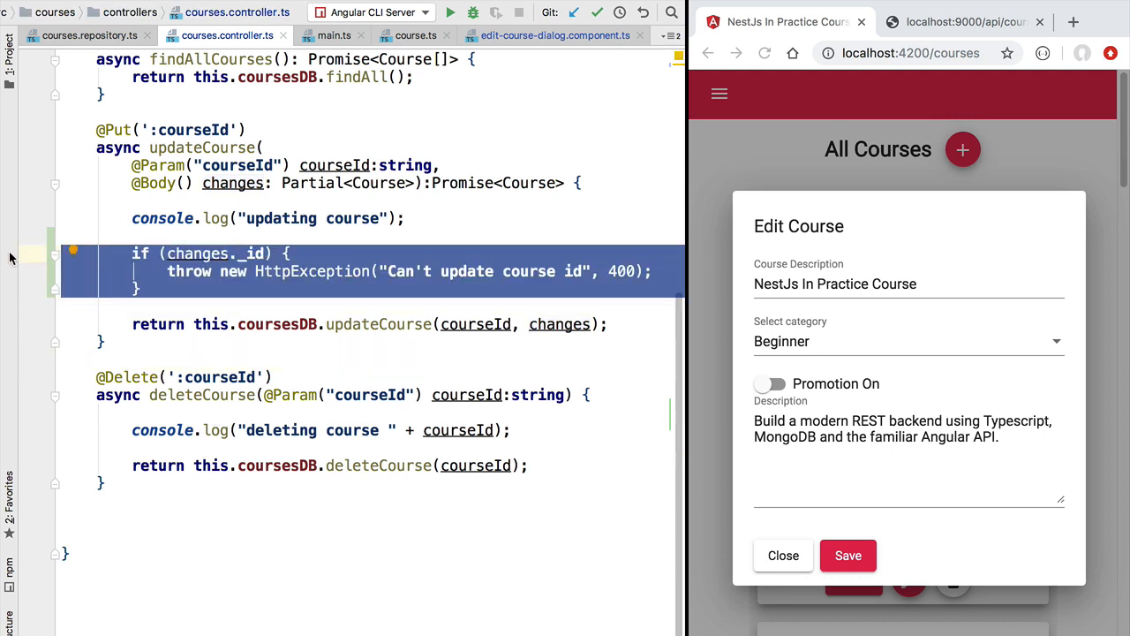
mouse_move(49, 265)
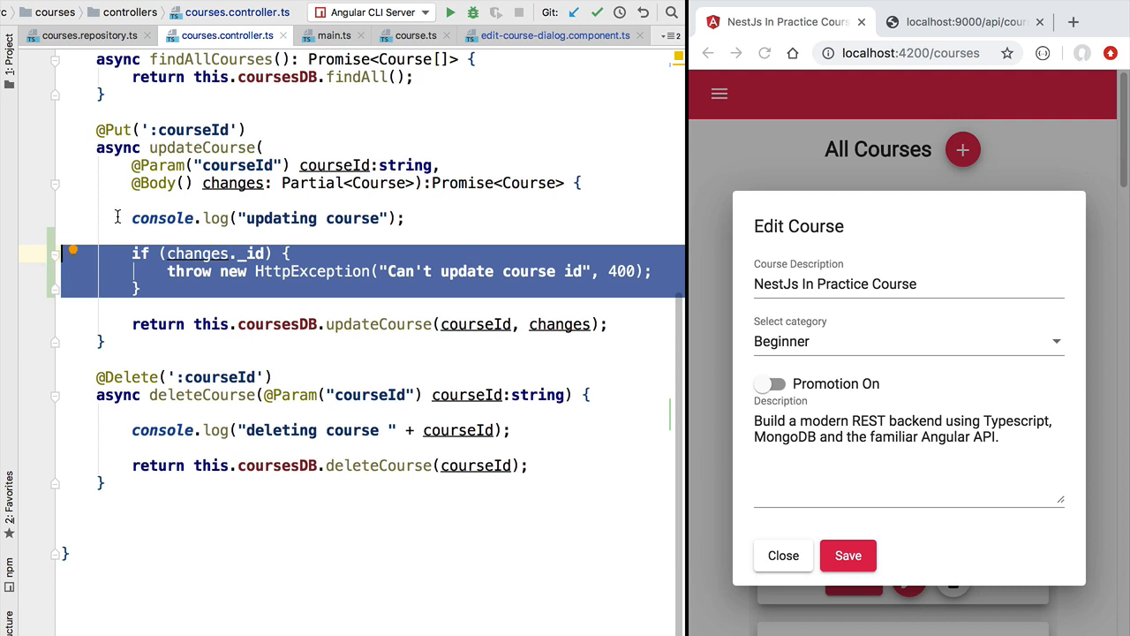
click(138, 219)
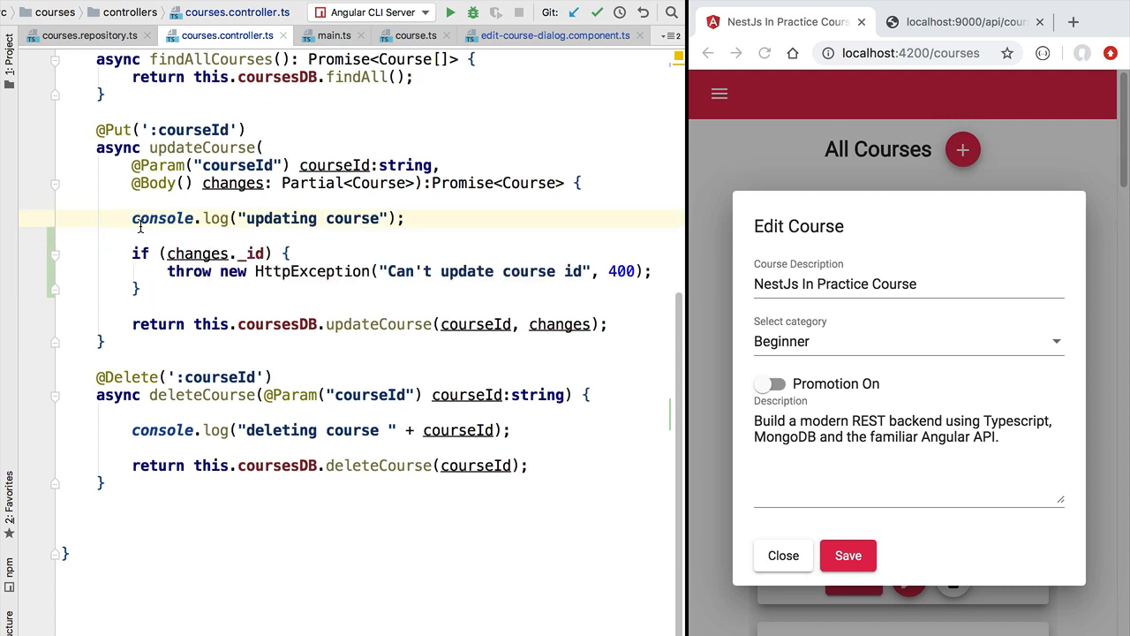
click(115, 219)
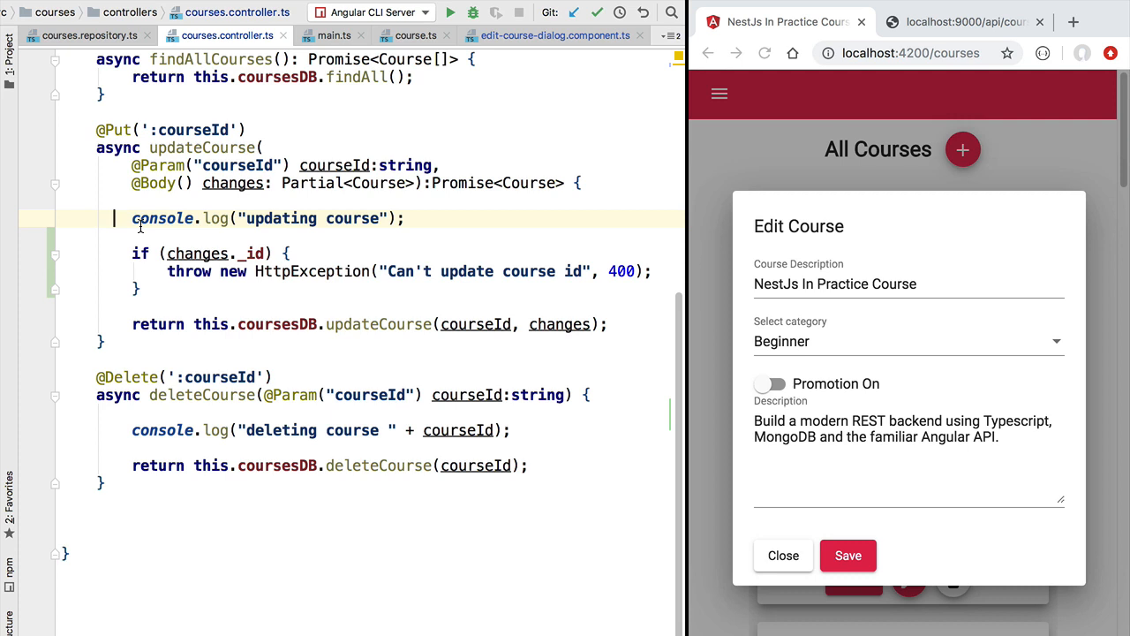
mouse_move(148, 240)
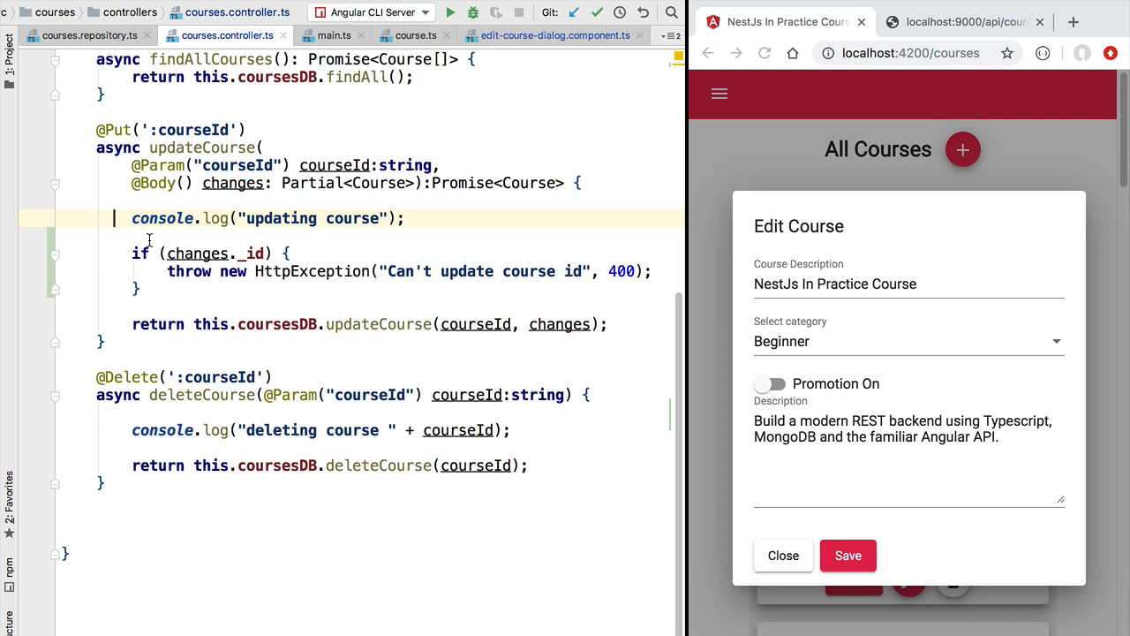
double_click(311, 272)
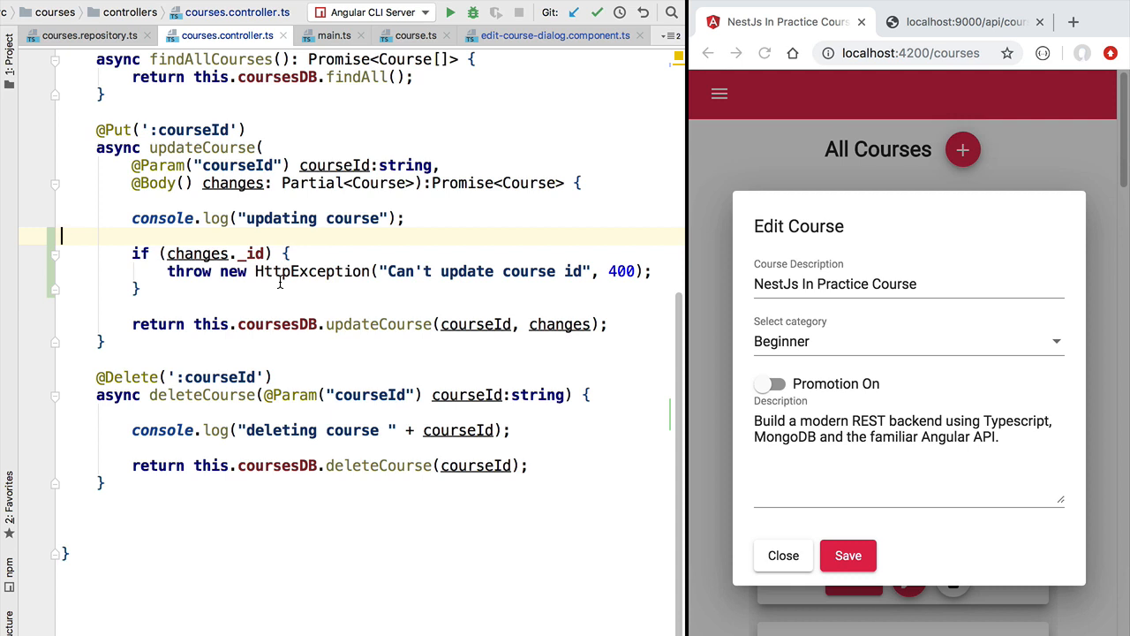
click(289, 254)
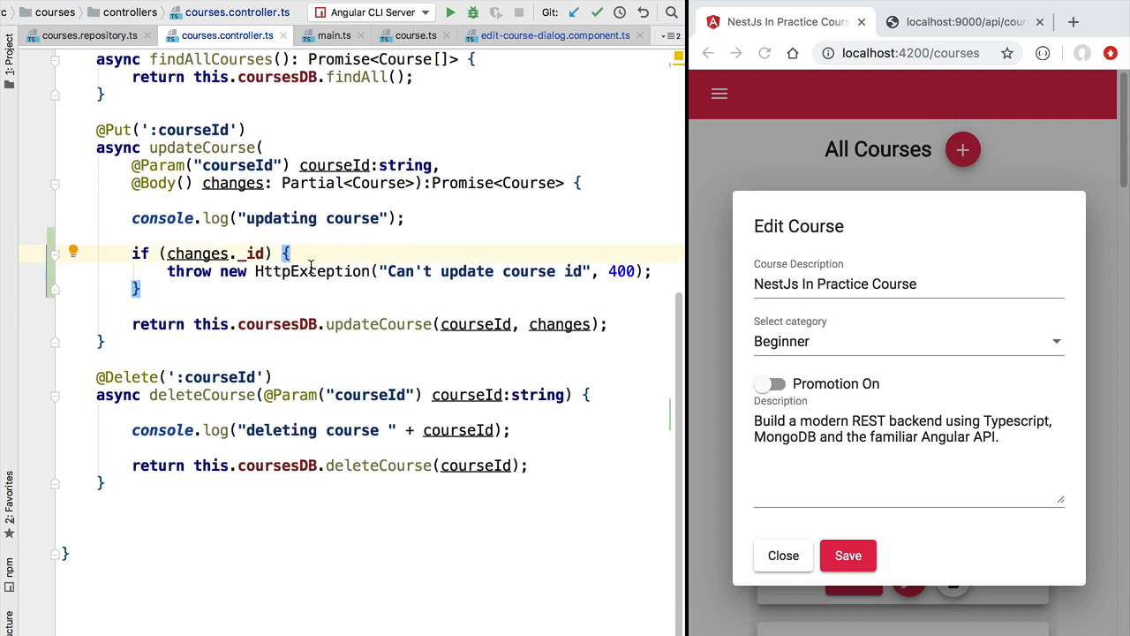
double_click(311, 272)
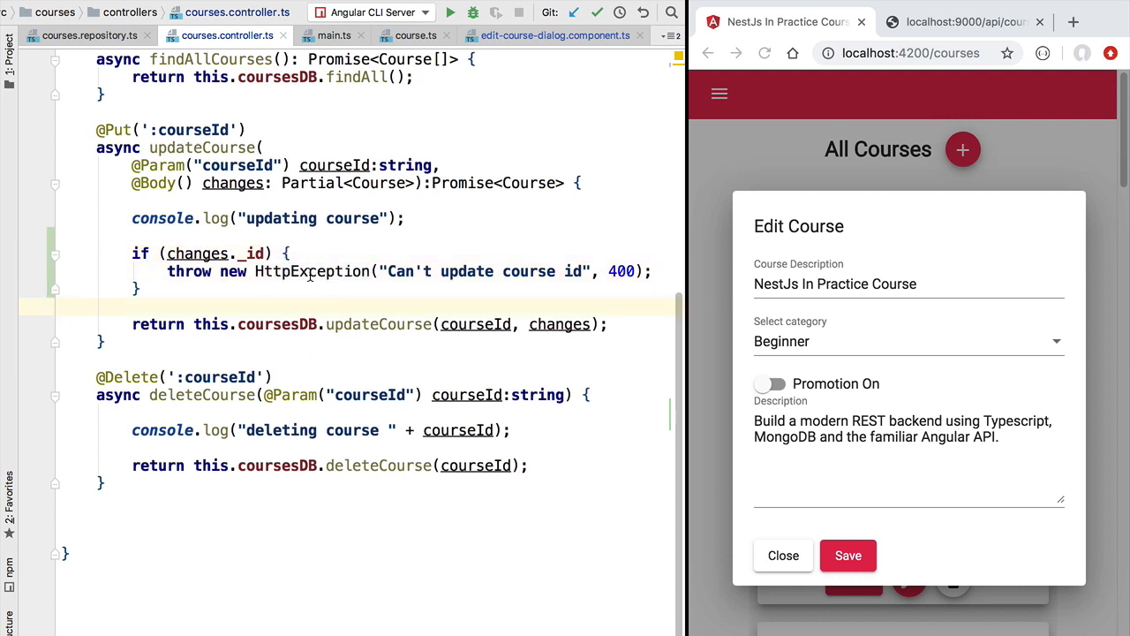
double_click(313, 272)
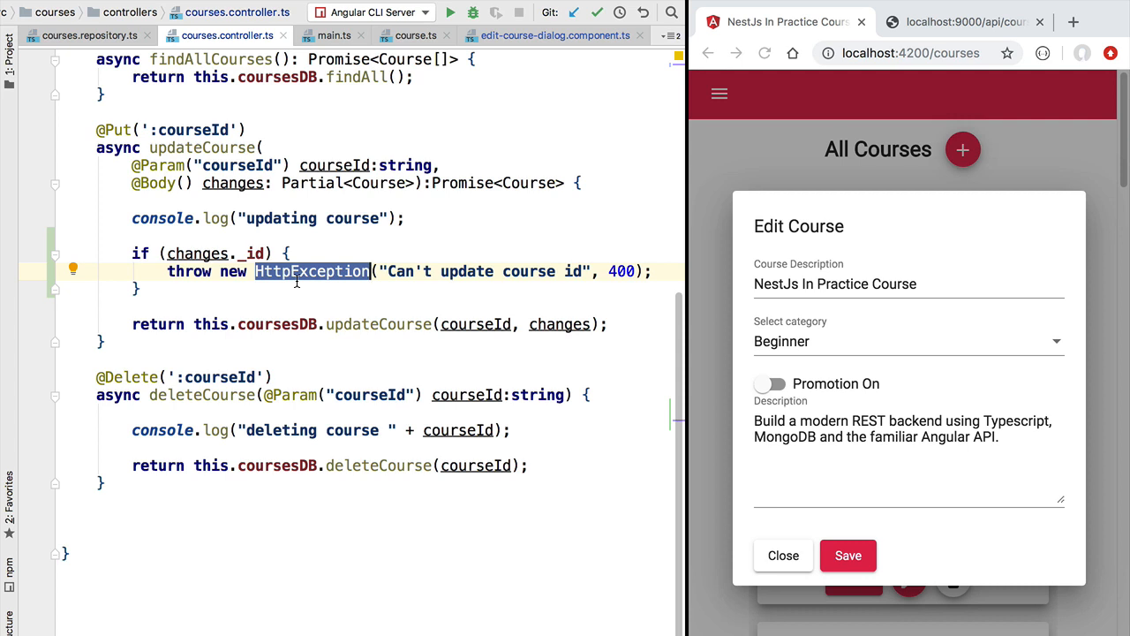
mouse_move(298, 251)
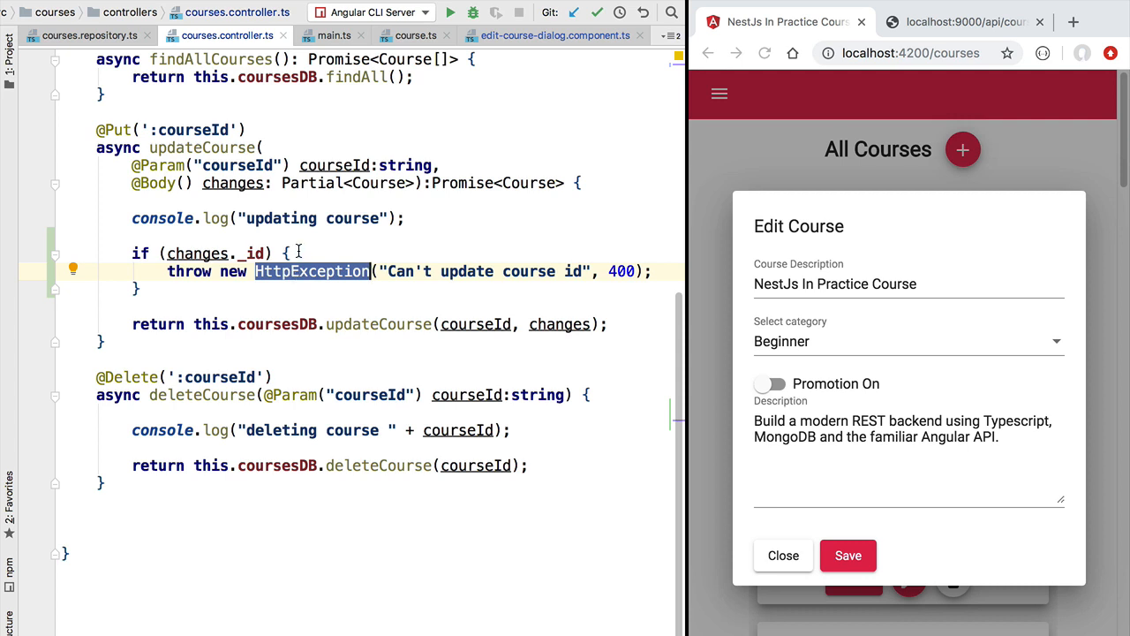
click(289, 252)
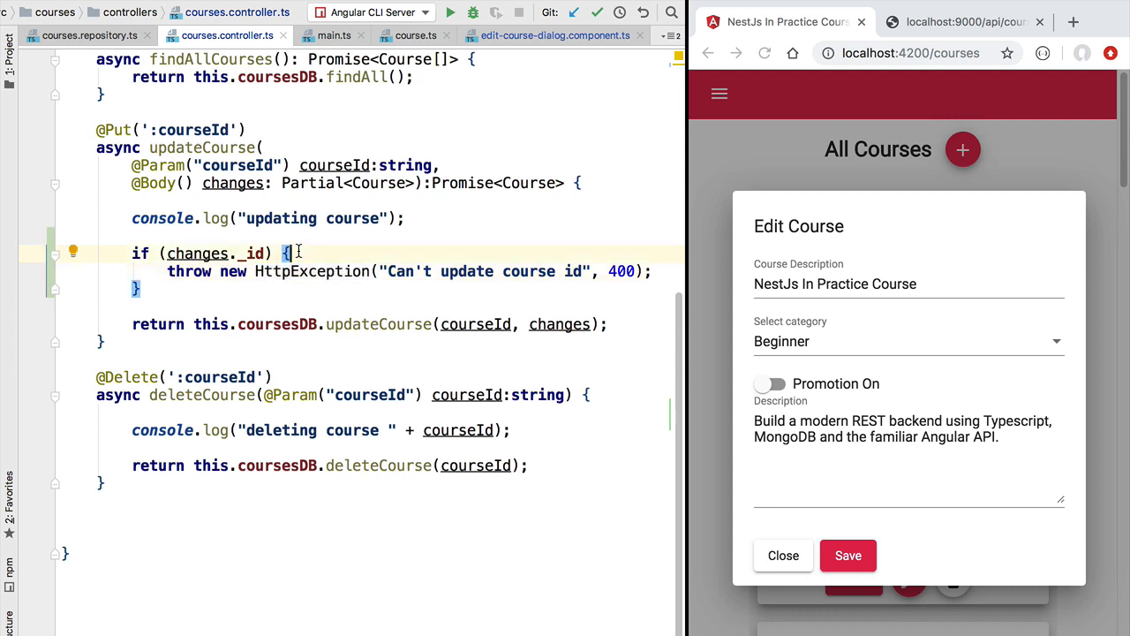
click(908, 282)
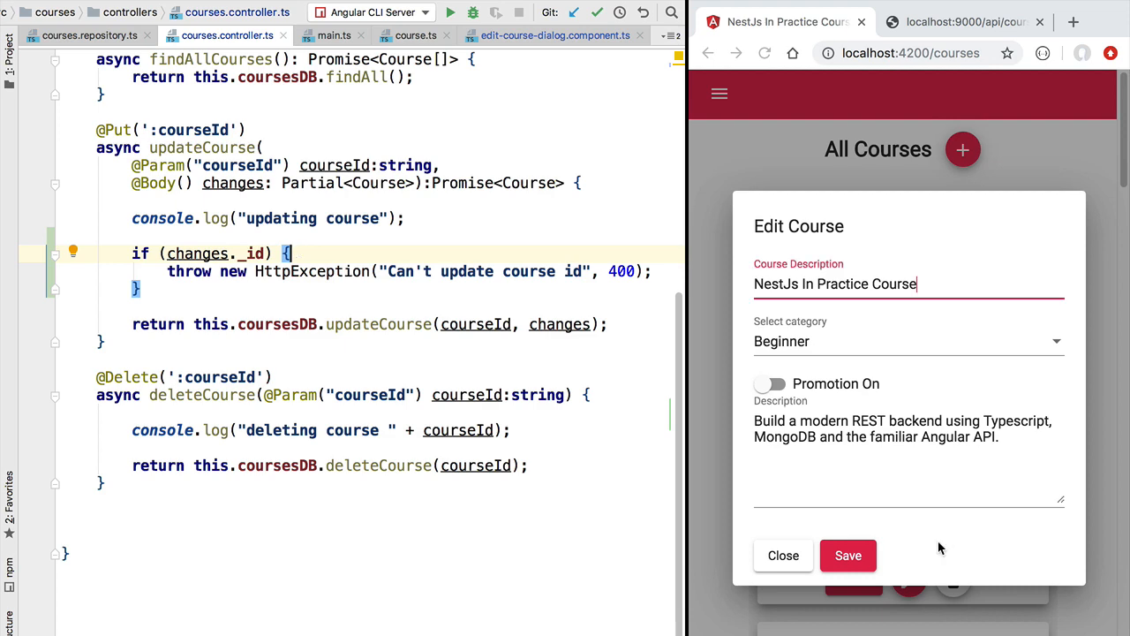
Review the NestJS docs' built-in HTTP exceptions, noting BadRequestException and NotFoundException
click(321, 21)
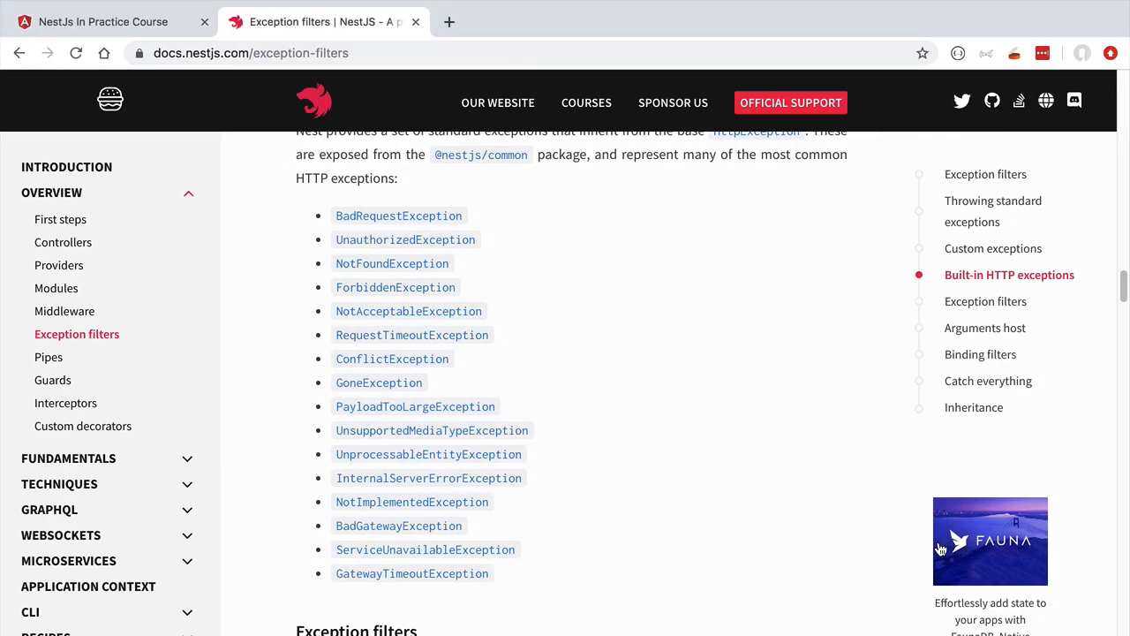
mouse_move(338, 229)
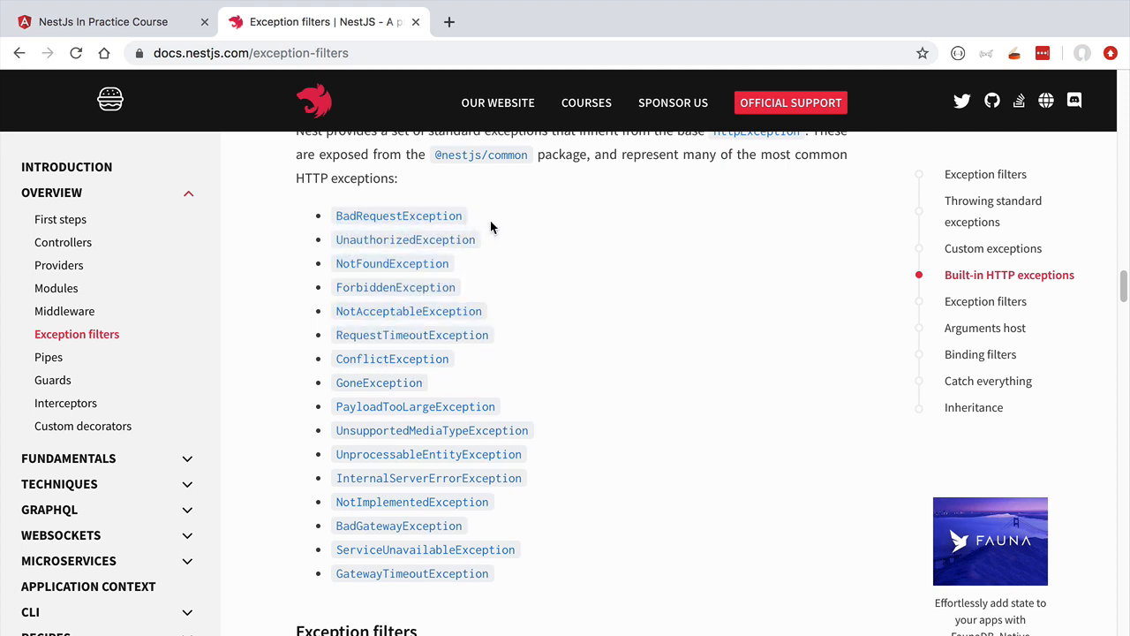
double_click(400, 215)
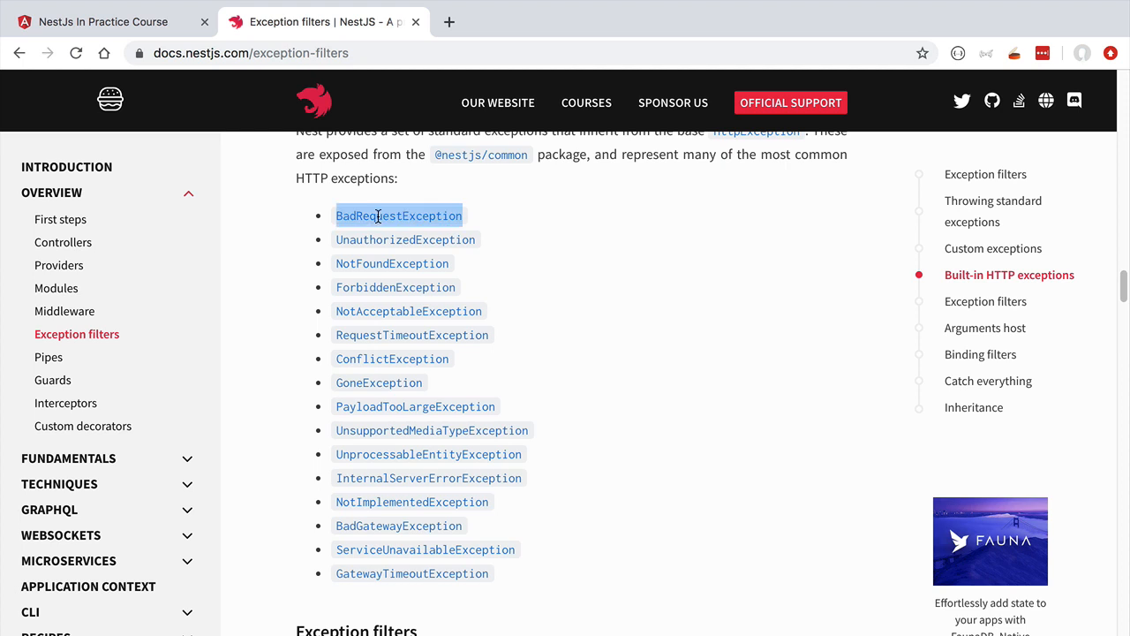
mouse_move(434, 228)
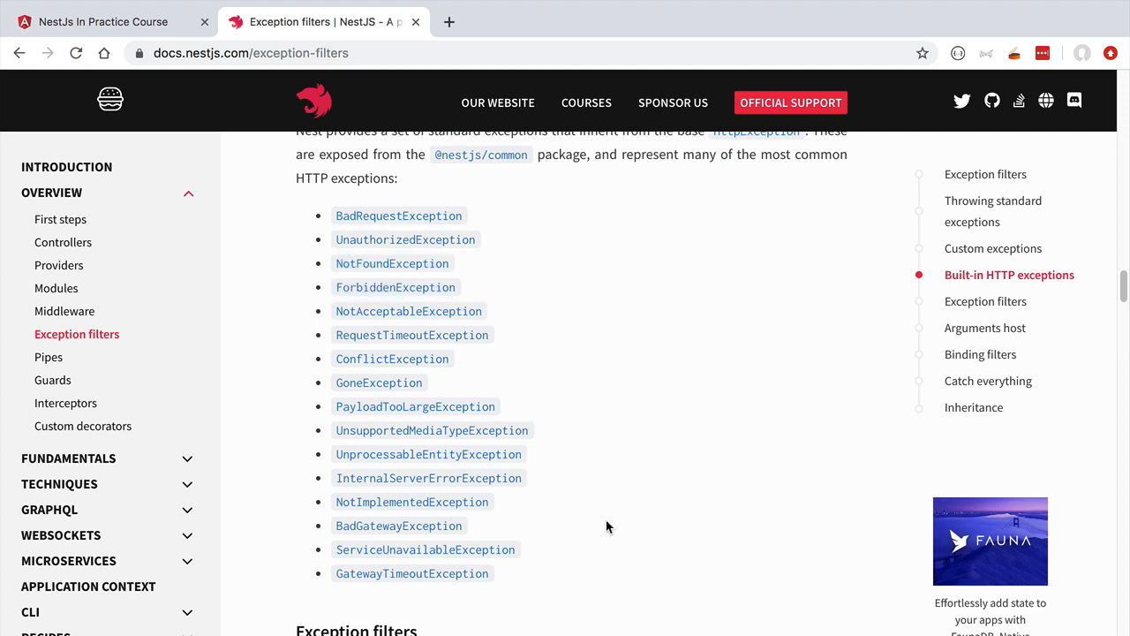
mouse_move(572, 325)
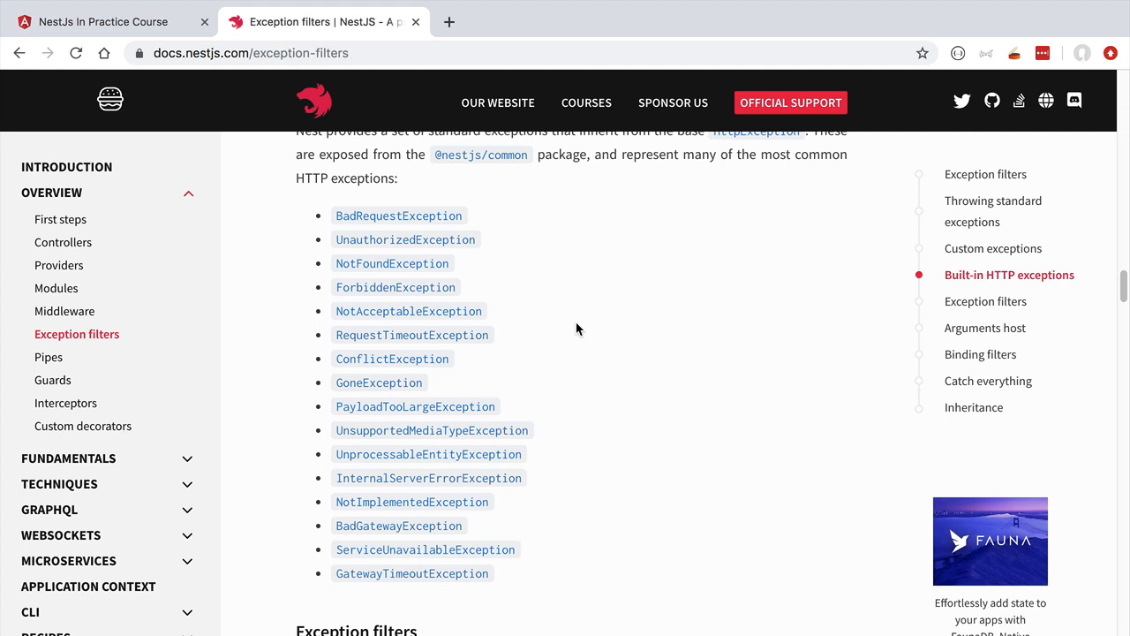
double_click(392, 263)
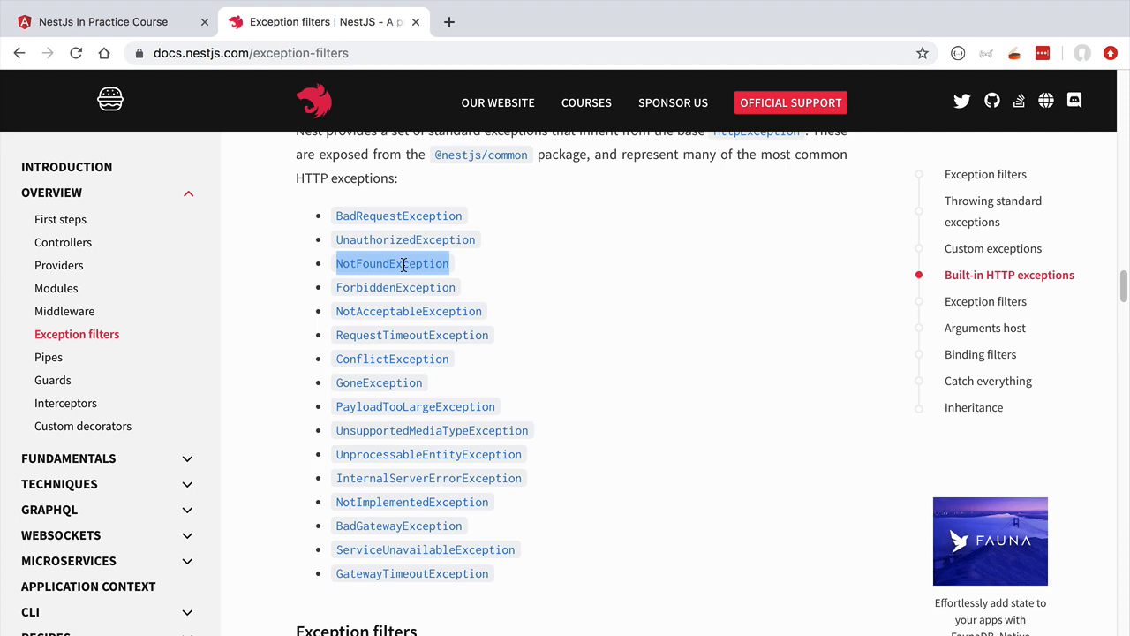
mouse_move(556, 274)
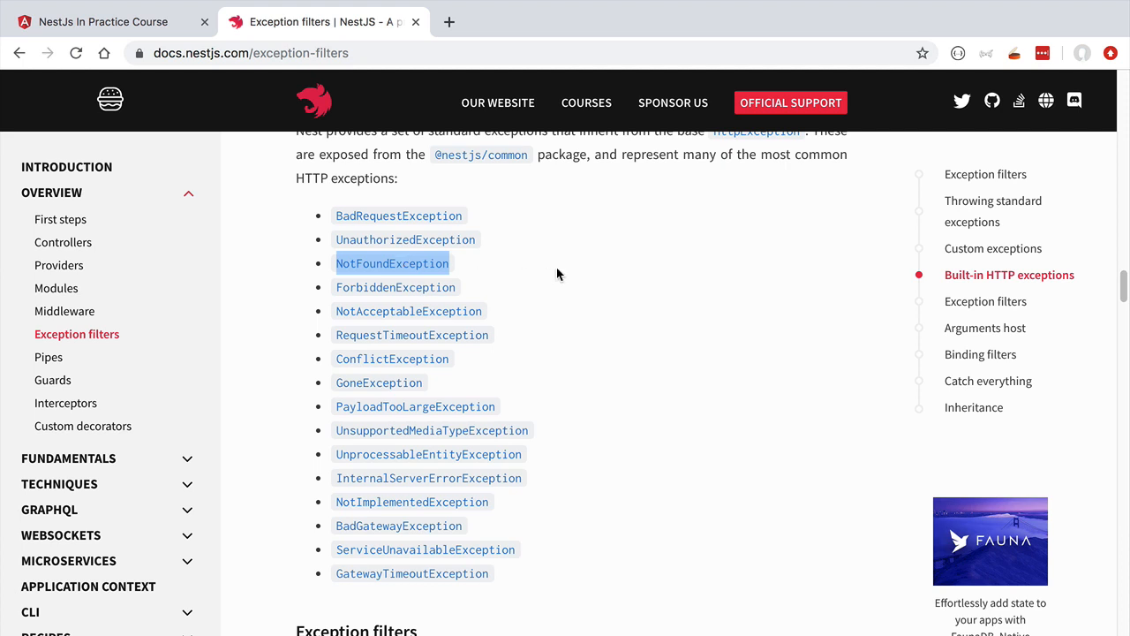
scroll(up, 3)
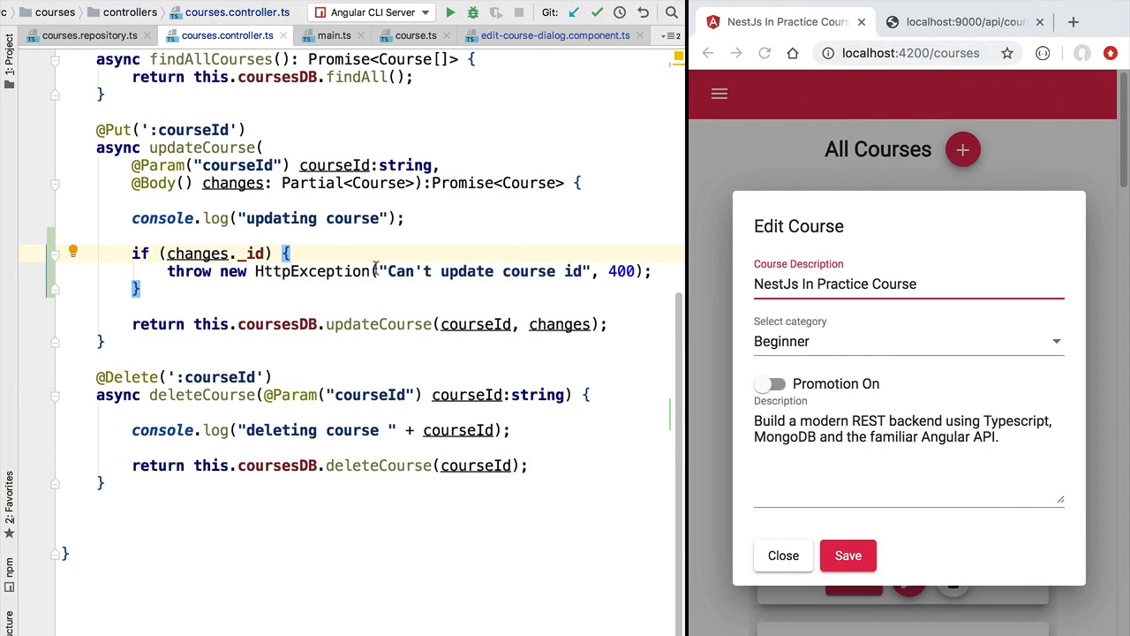
Throw BadRequestException("Can't update course id") instead of HttpException with the 400 argument
text(BadRequestException)
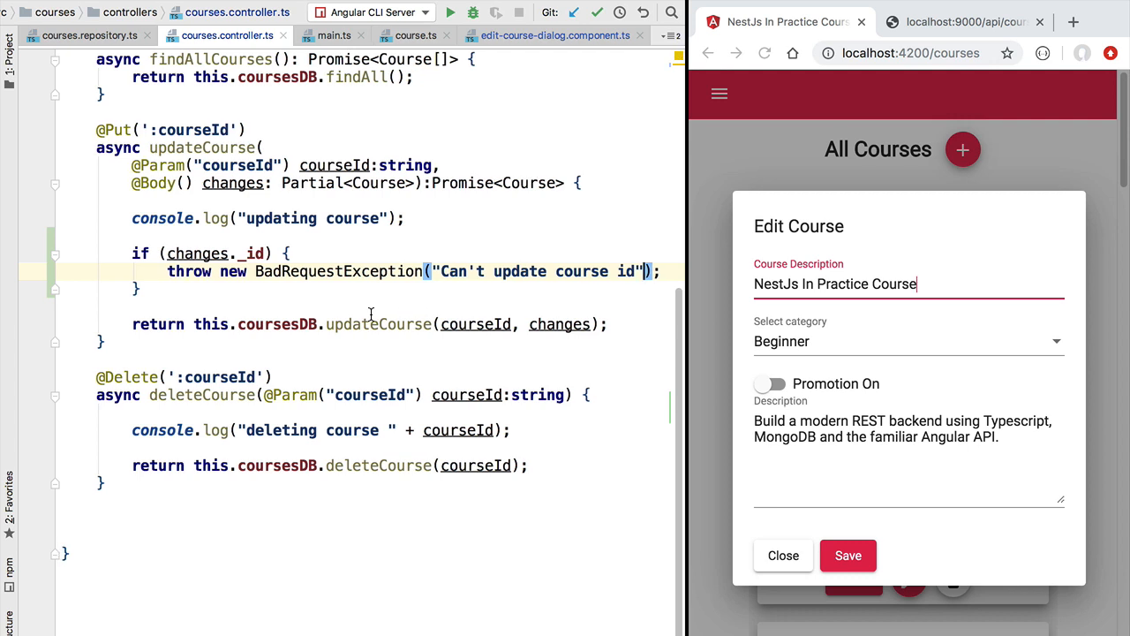
double_click(339, 272)
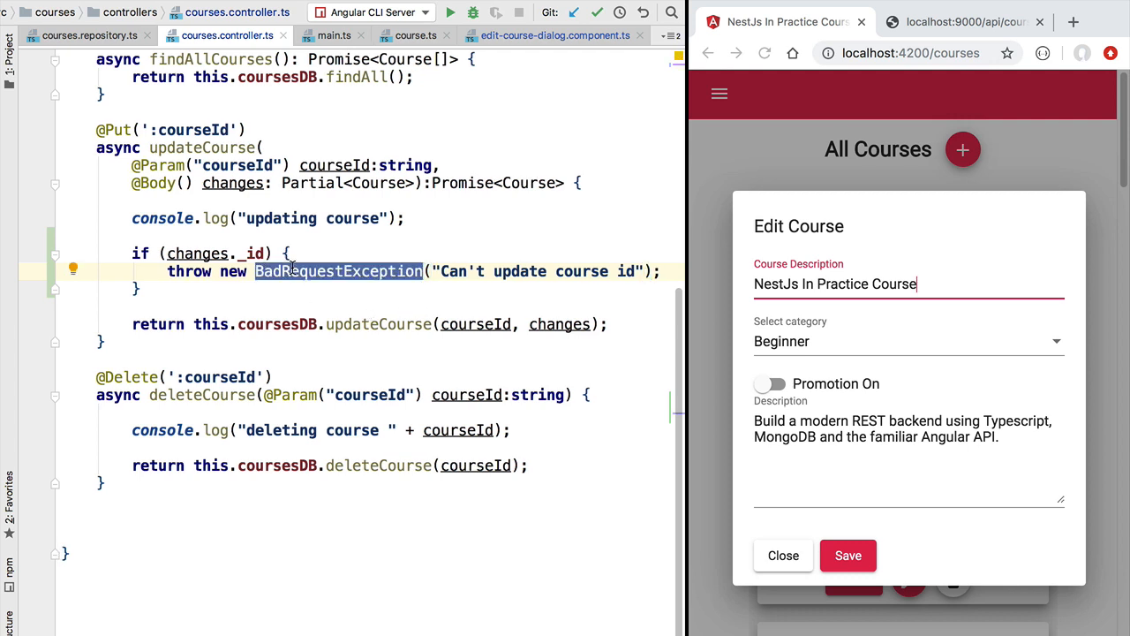
mouse_move(304, 300)
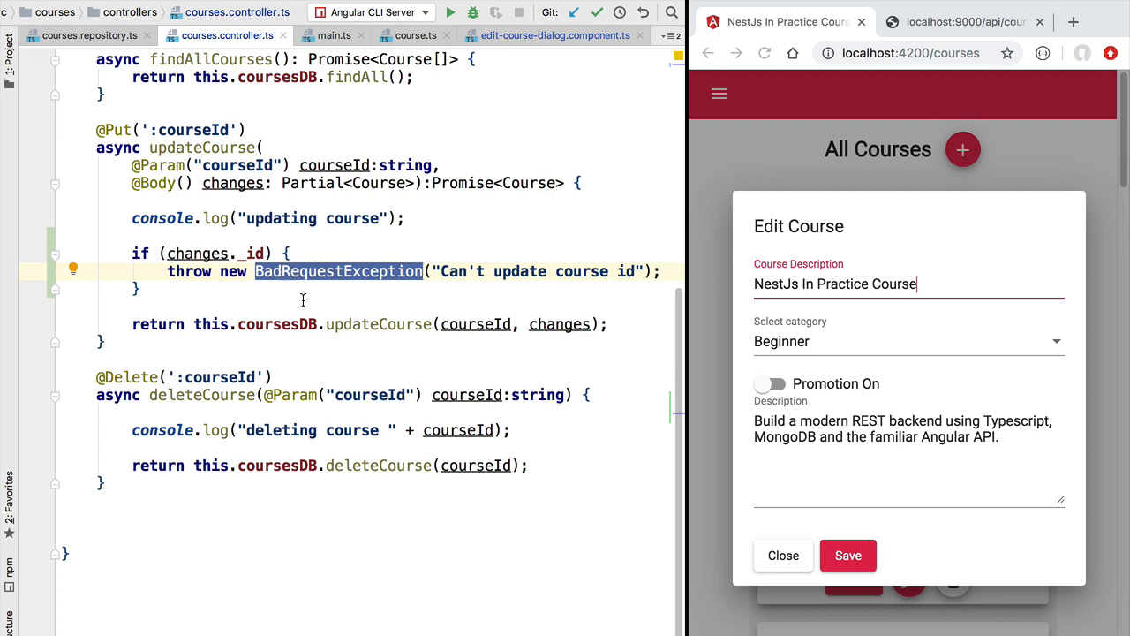
scroll(up, 3)
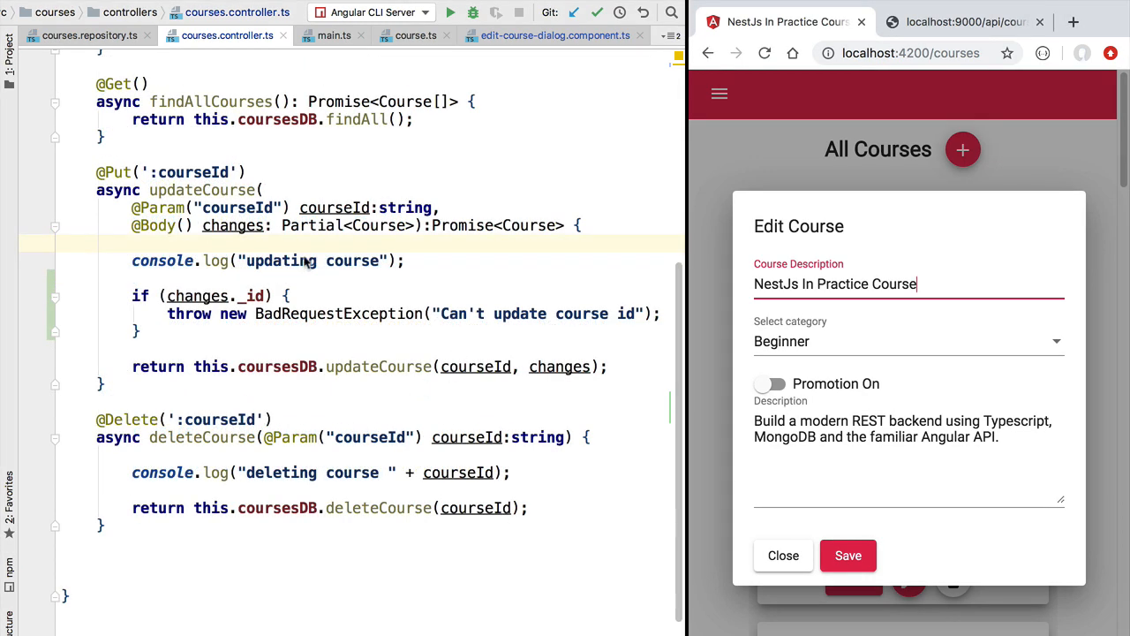
mouse_move(332, 321)
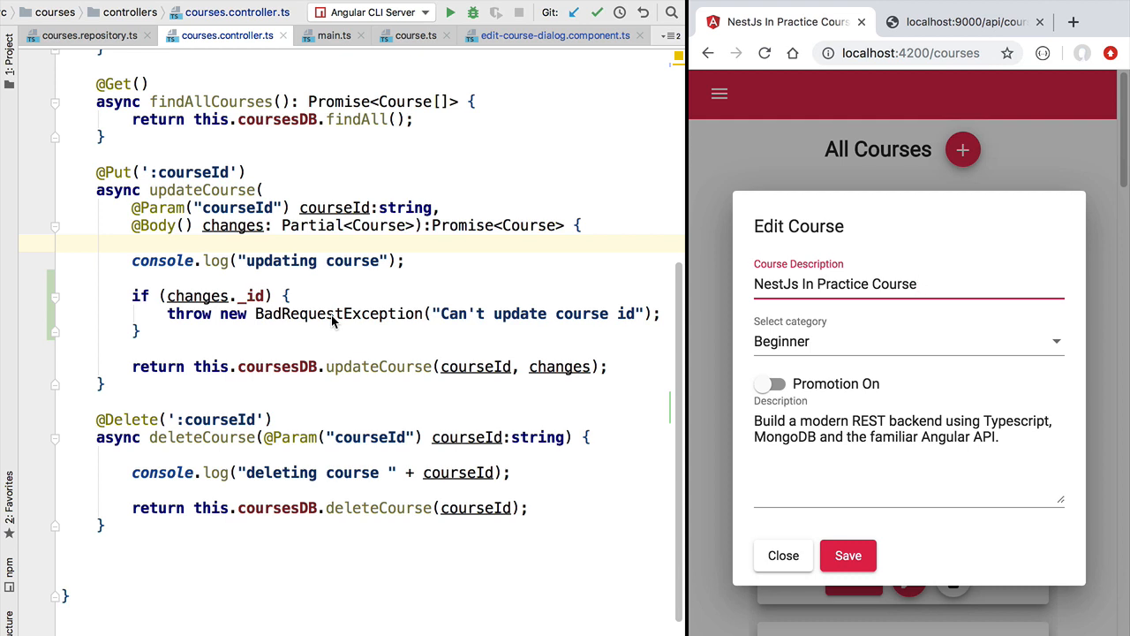
click(915, 282)
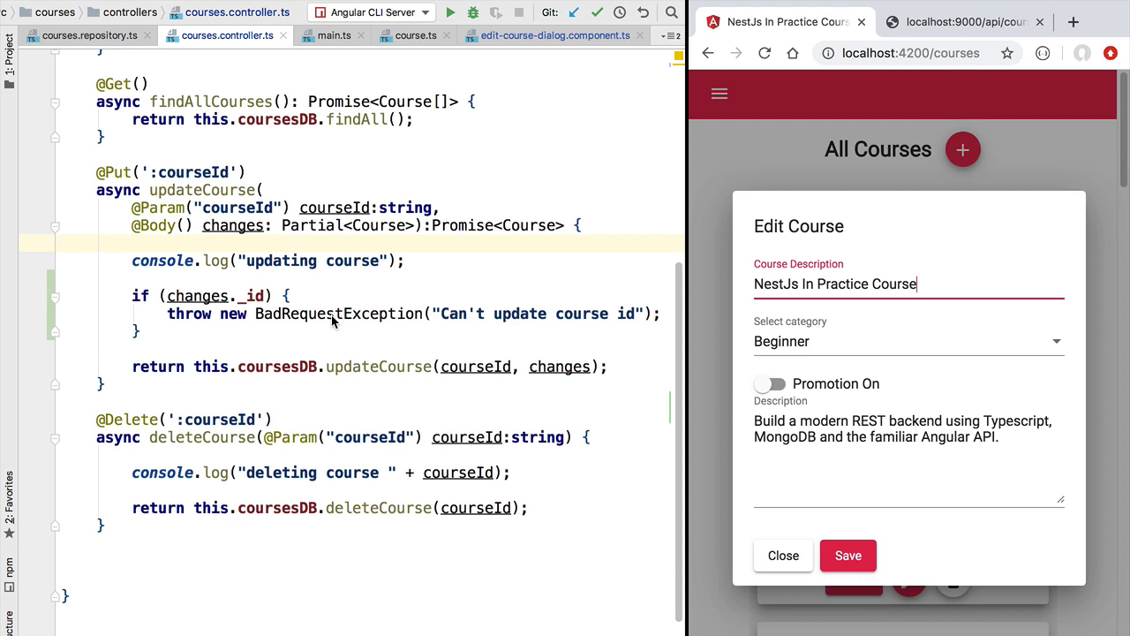
mouse_move(334, 219)
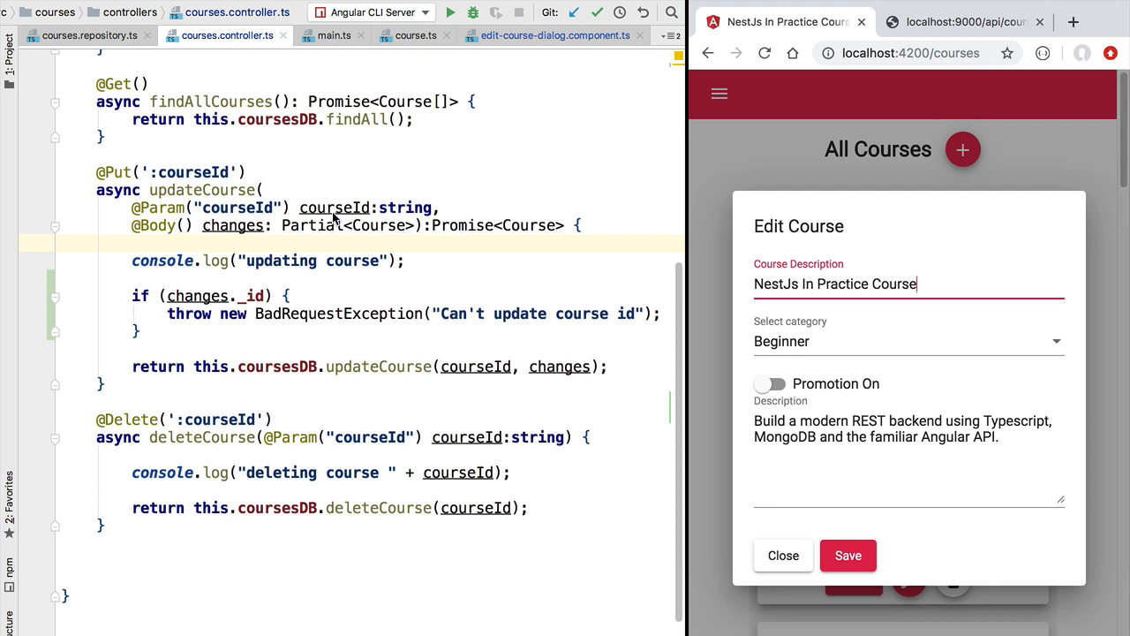
double_click(233, 227)
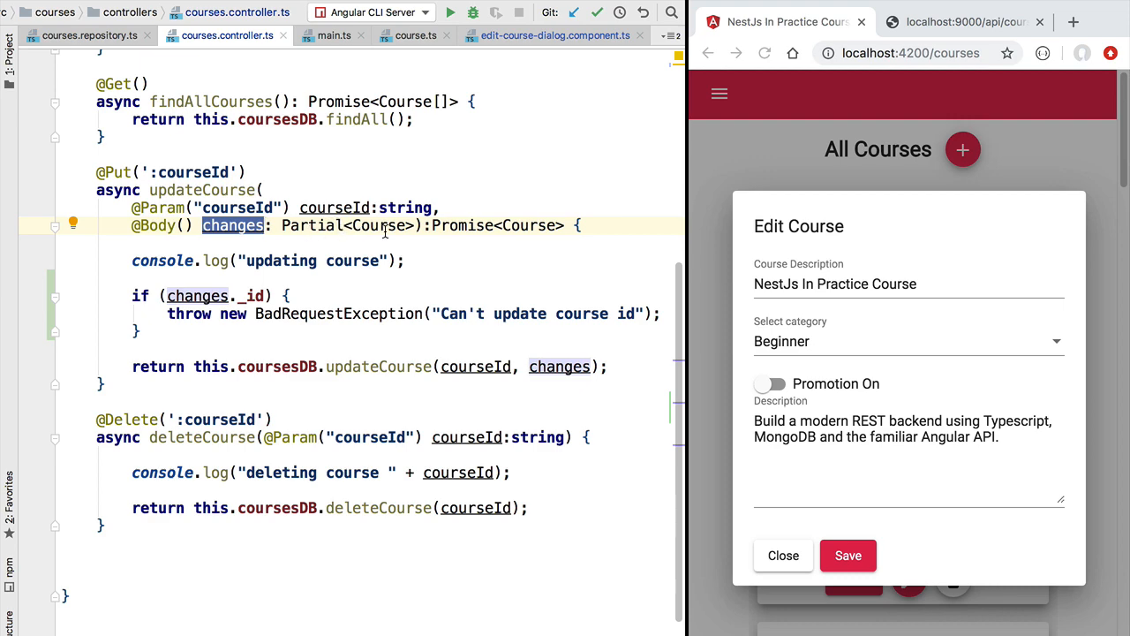
mouse_move(378, 226)
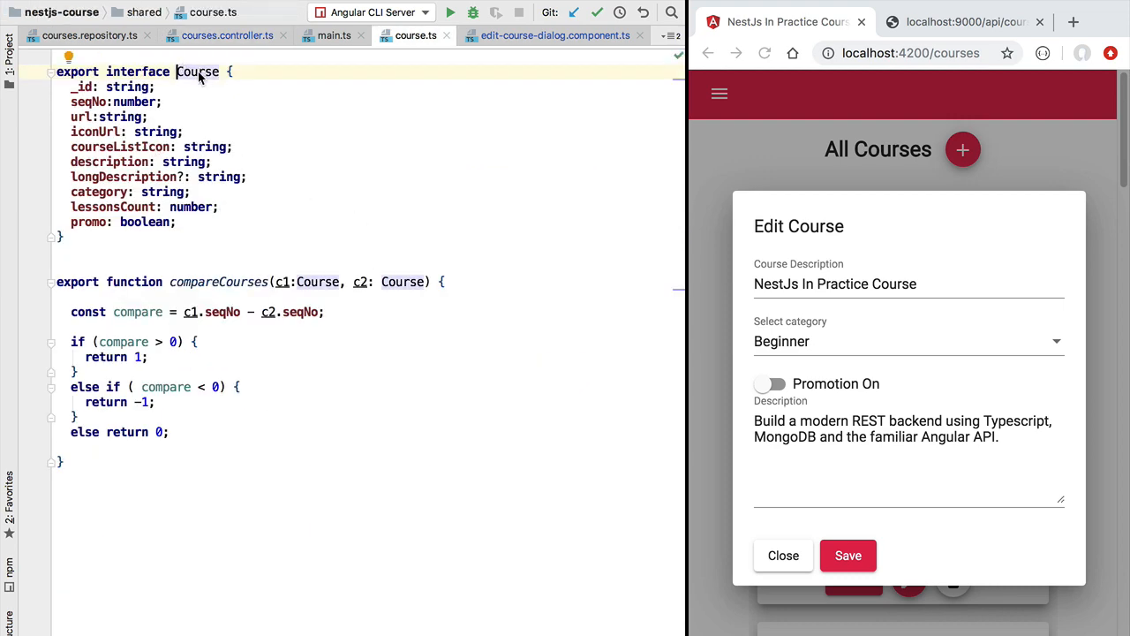
double_click(88, 101)
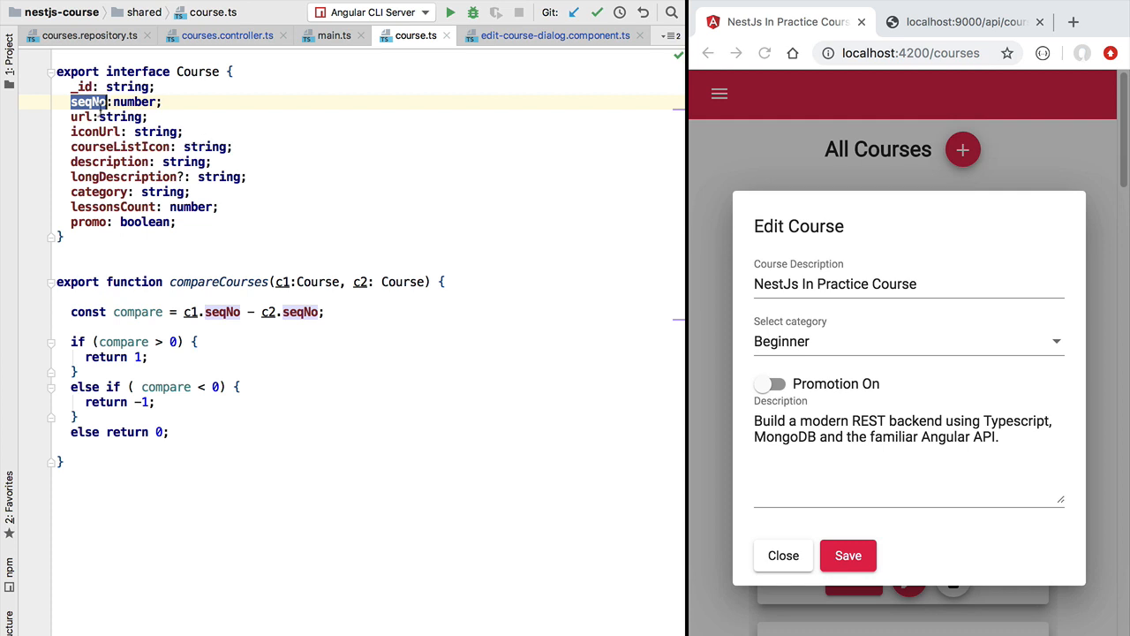
click(114, 117)
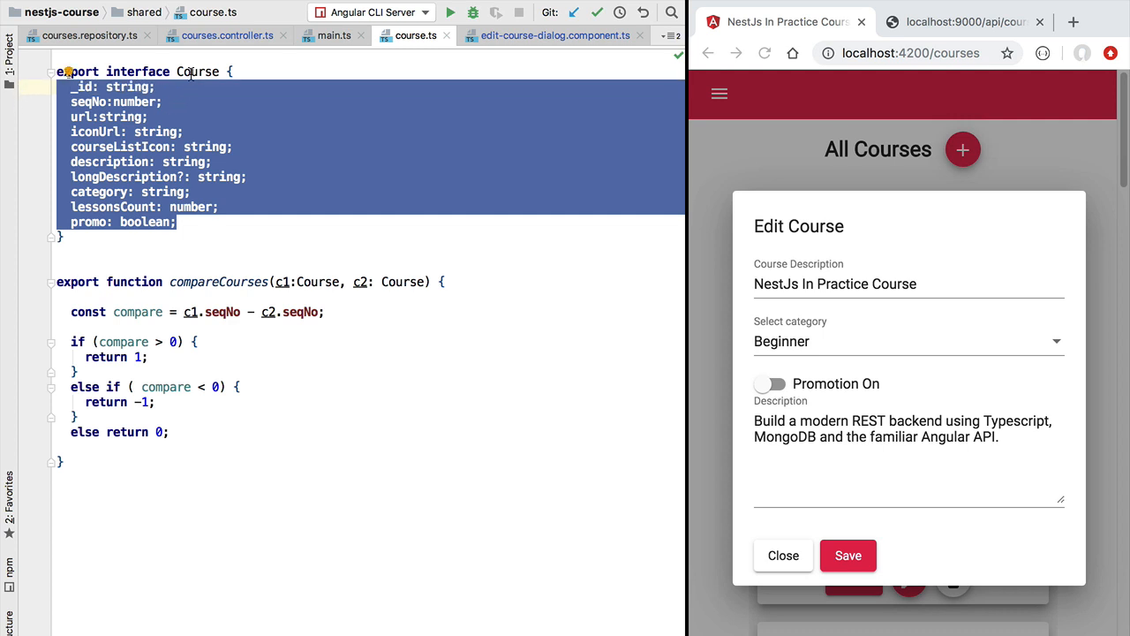
double_click(198, 71)
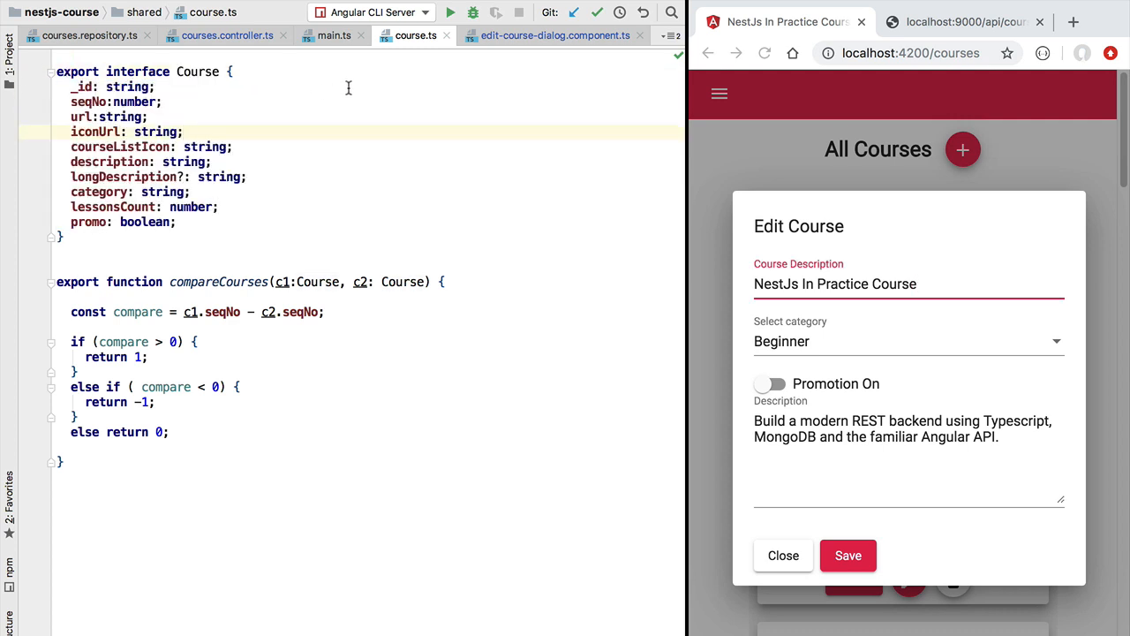
click(226, 35)
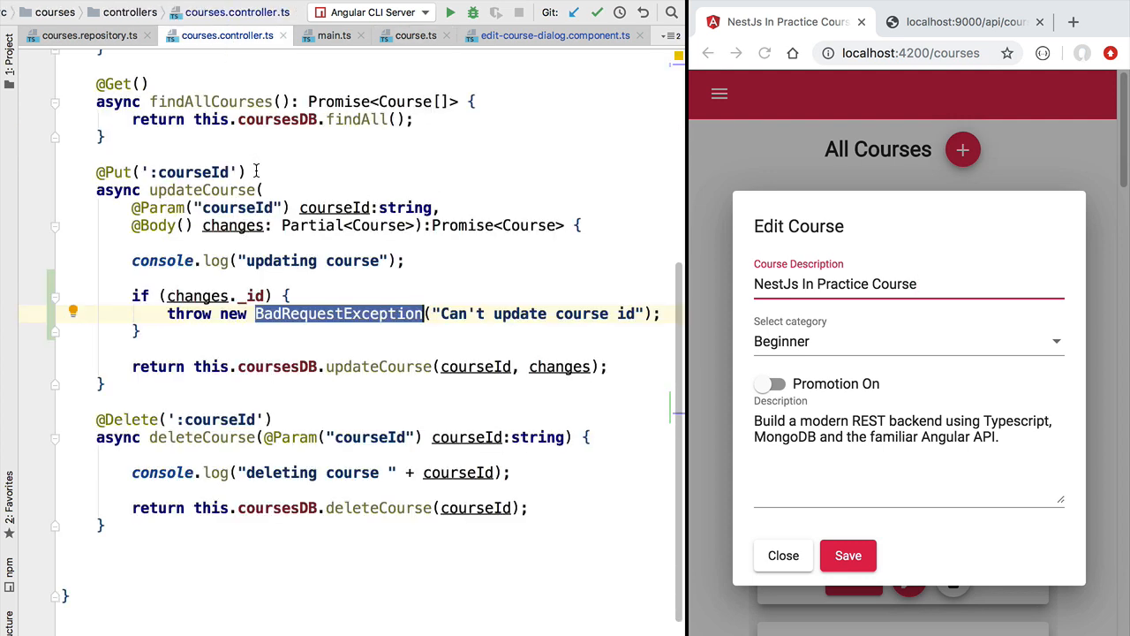